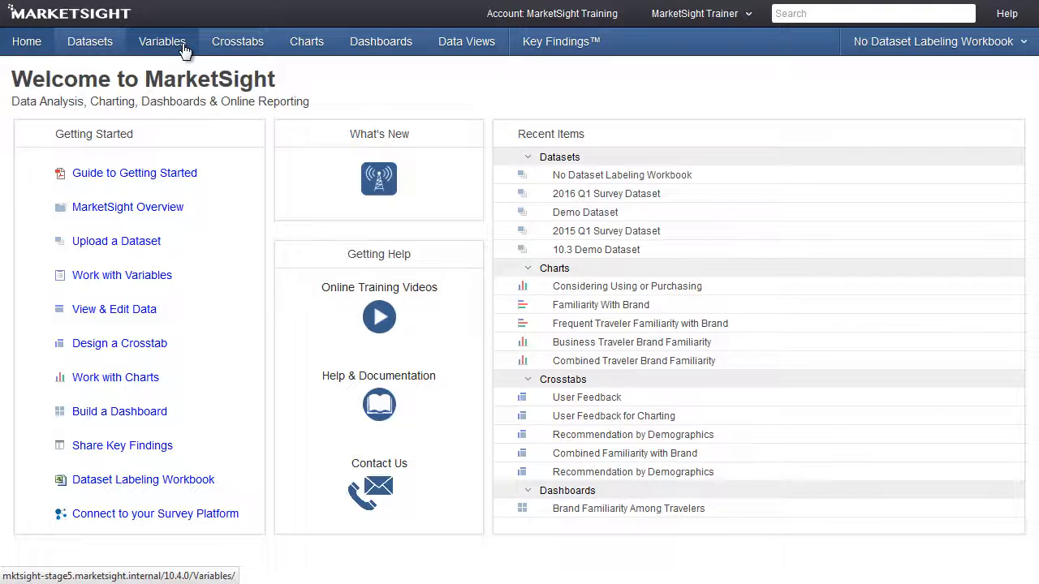
- Show the dataset's Variables list, all still Uncategorized with raw code names
click(163, 43)
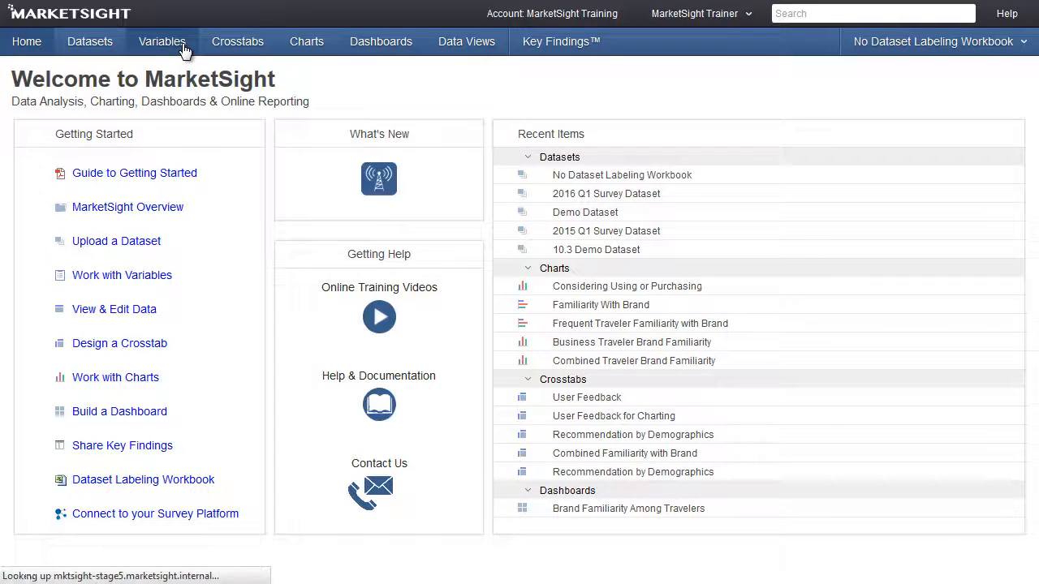
click(162, 42)
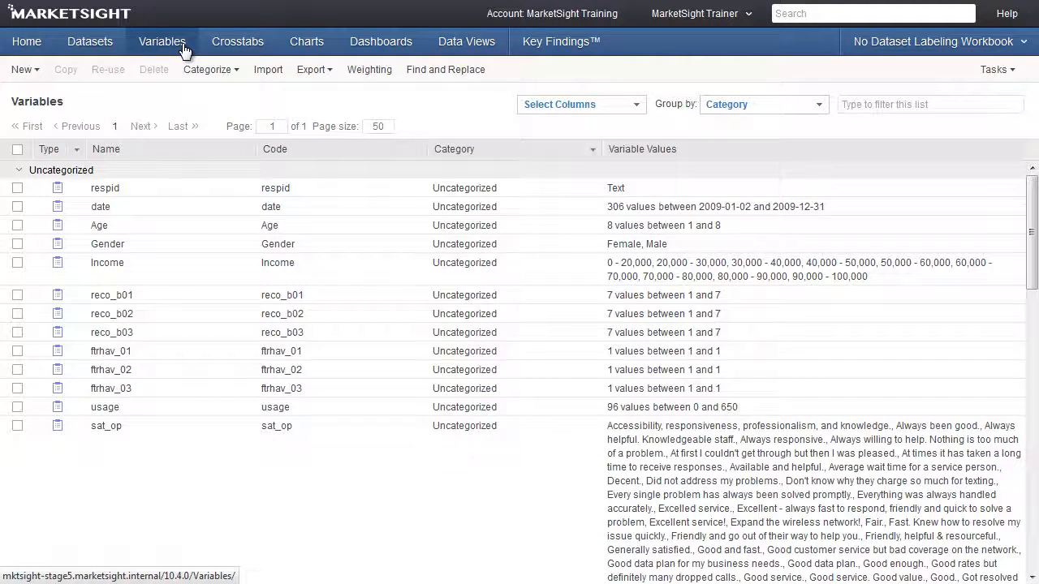
mouse_move(221, 201)
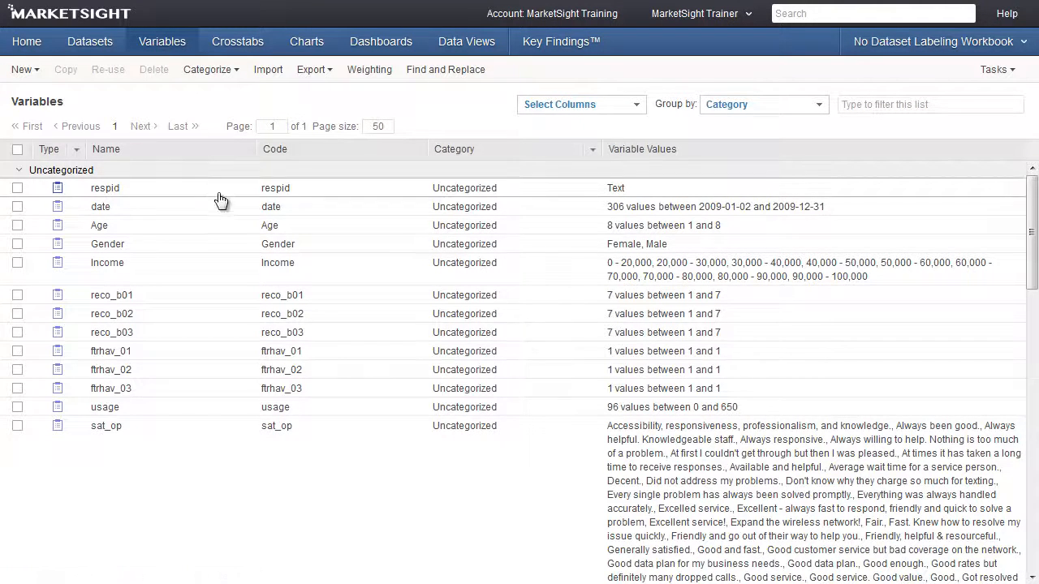
mouse_move(154, 258)
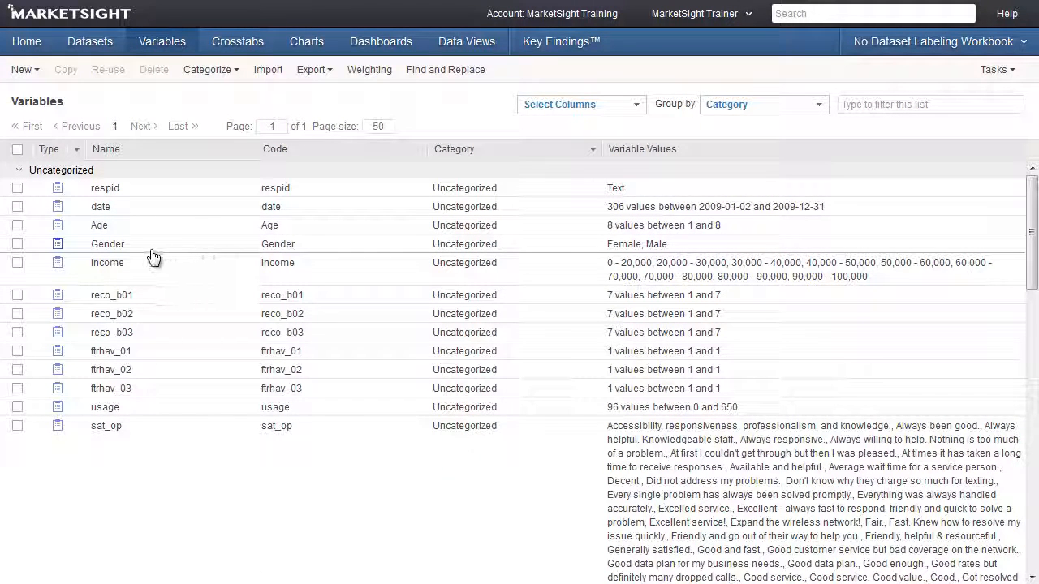
mouse_move(259, 253)
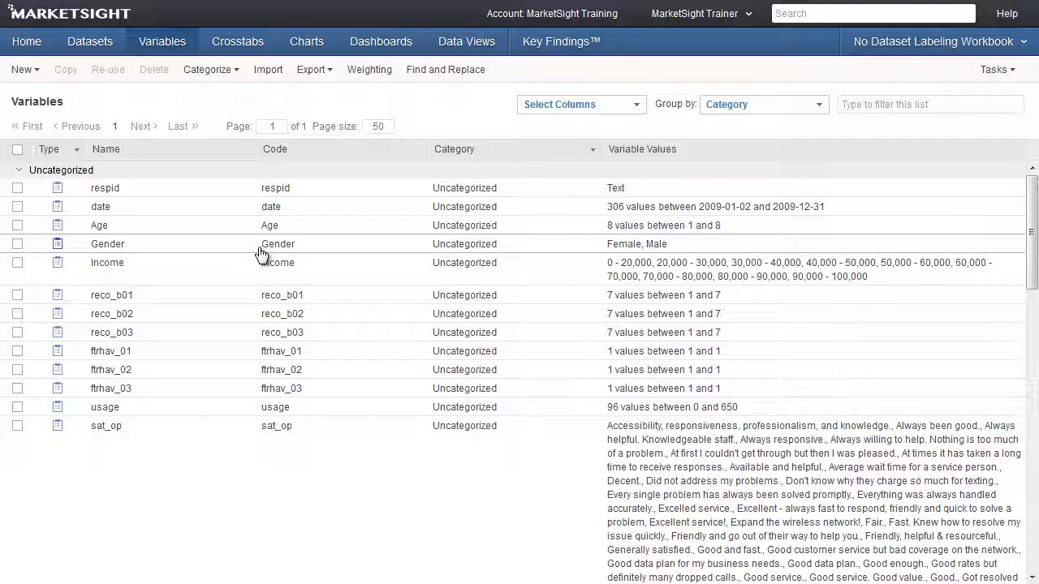
mouse_move(607, 307)
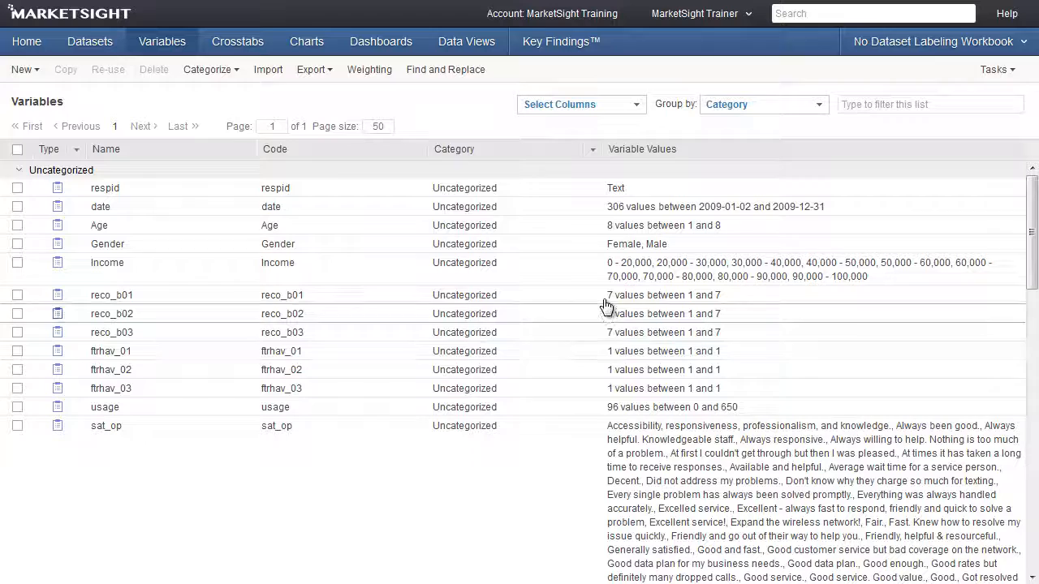
mouse_move(610, 396)
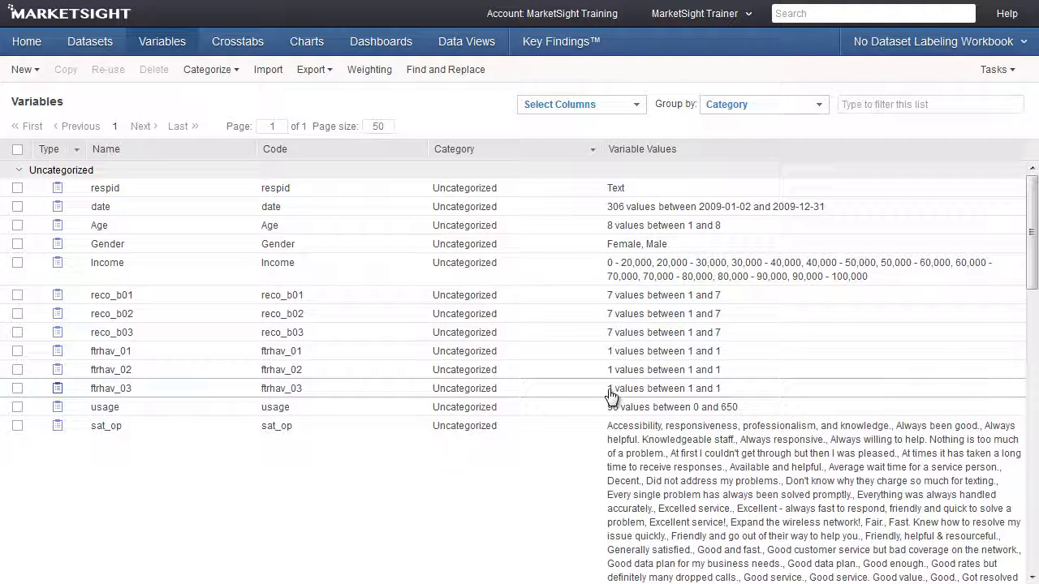
mouse_move(26, 43)
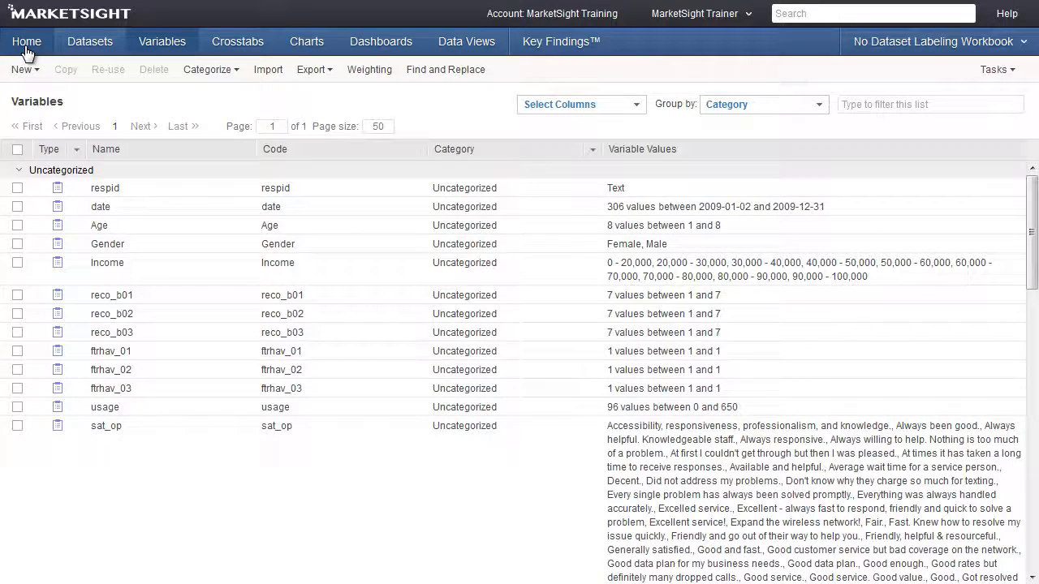
- Download the Dataset Labeling Workbook from Home and have it open in Excel
click(26, 42)
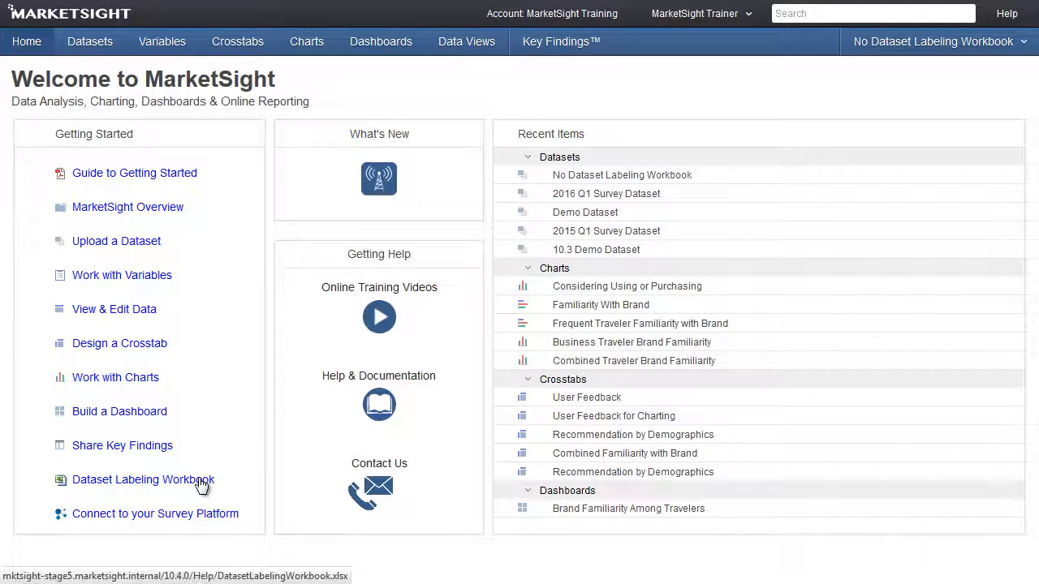
click(143, 481)
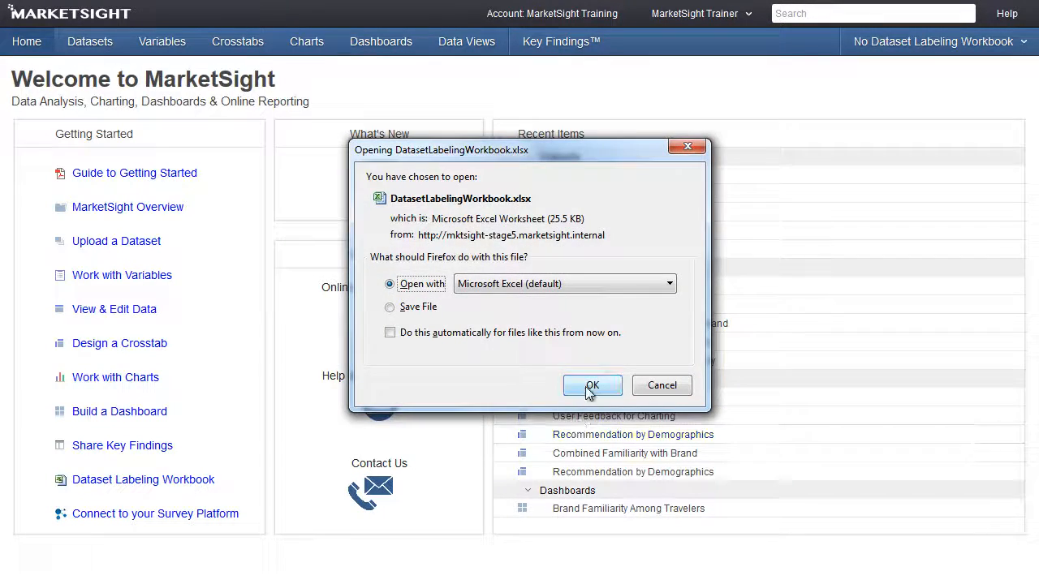
click(591, 387)
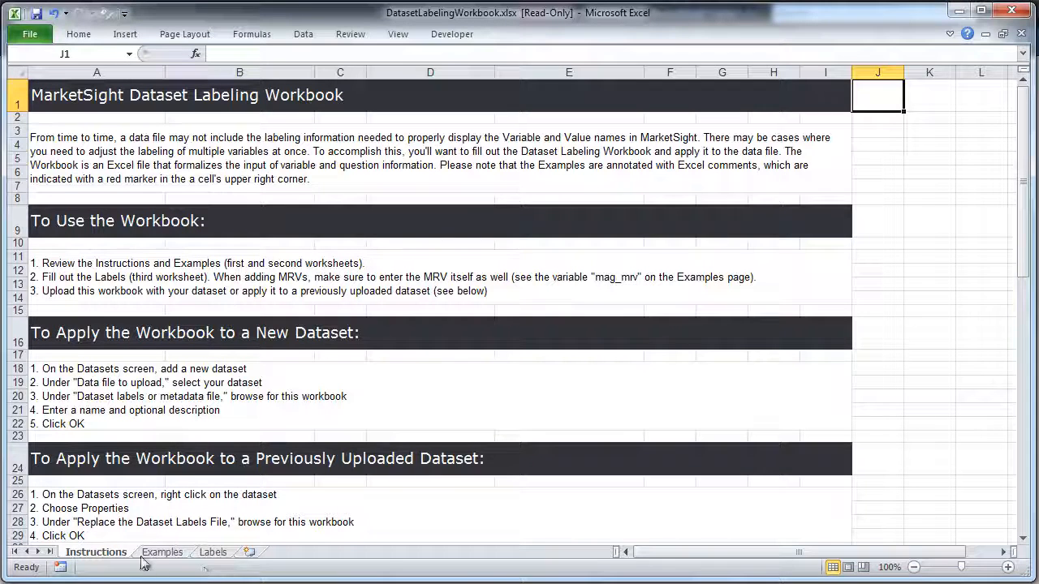
mouse_move(162, 565)
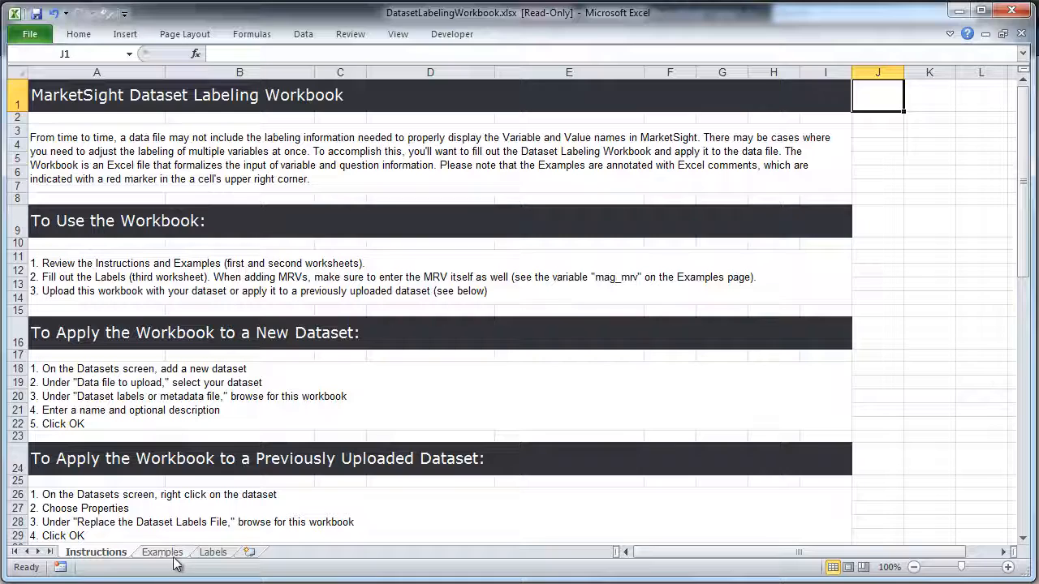
mouse_move(204, 560)
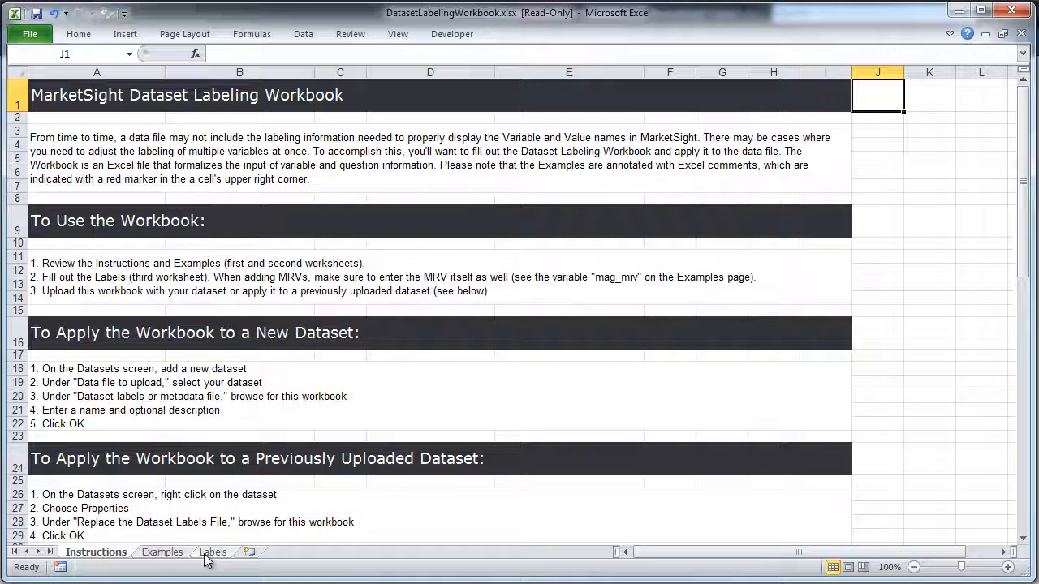
mouse_move(166, 561)
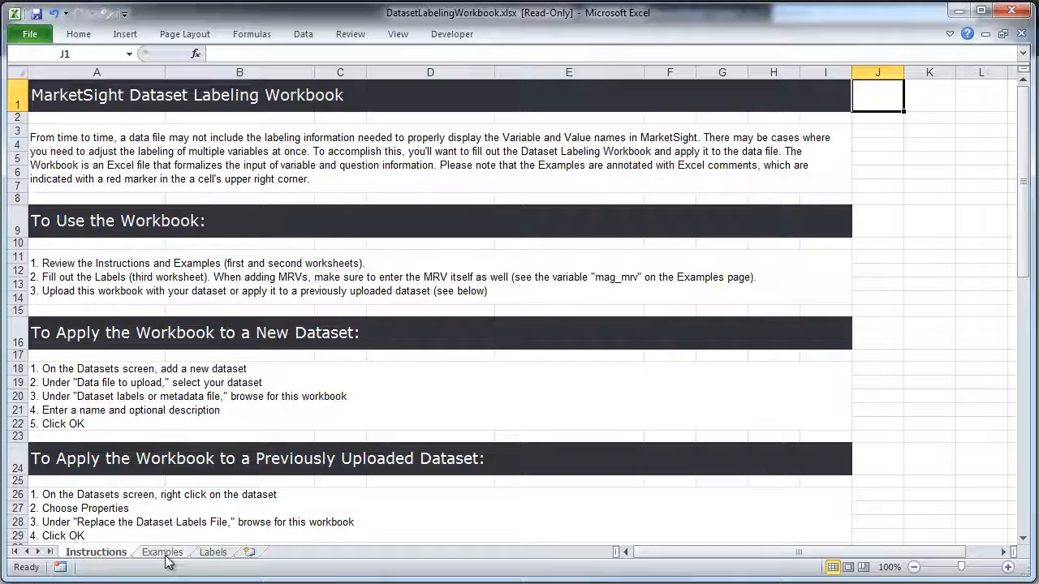
- Show the Labels sheet beside dlw_rawdata.xlsx and select the Respondent ID name in B2
click(212, 552)
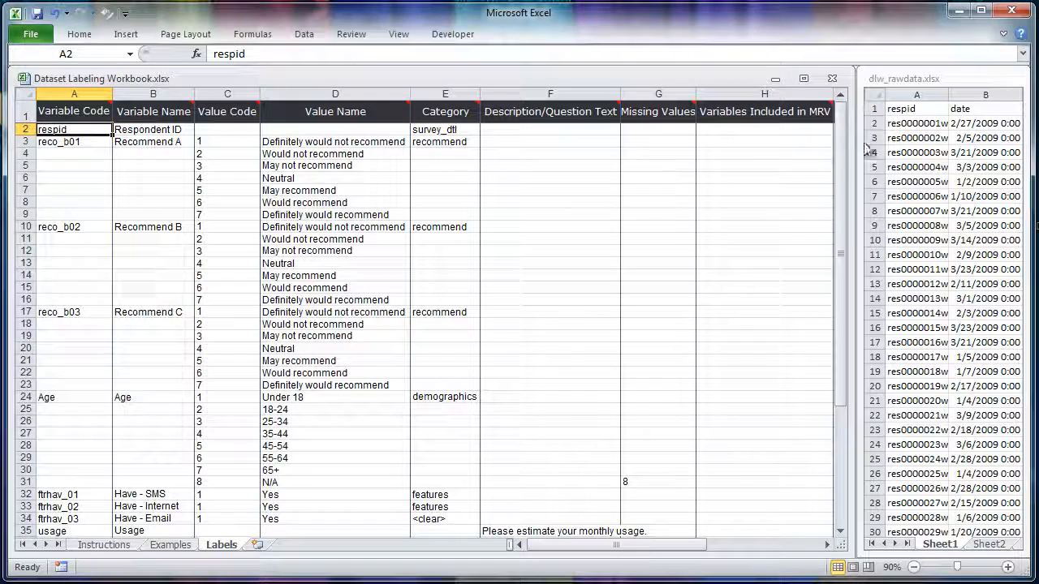
click(915, 107)
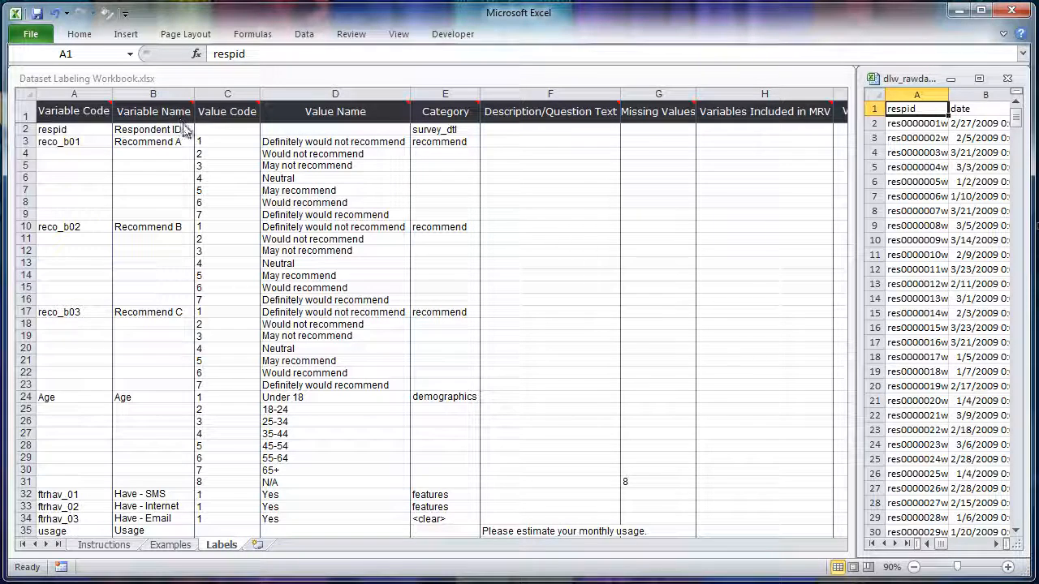
click(153, 130)
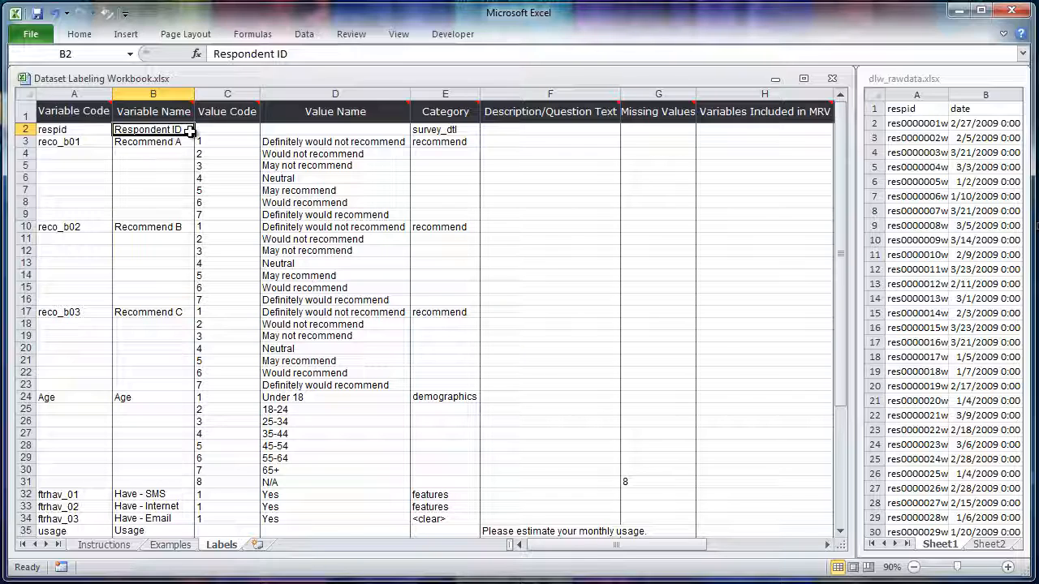
mouse_move(236, 130)
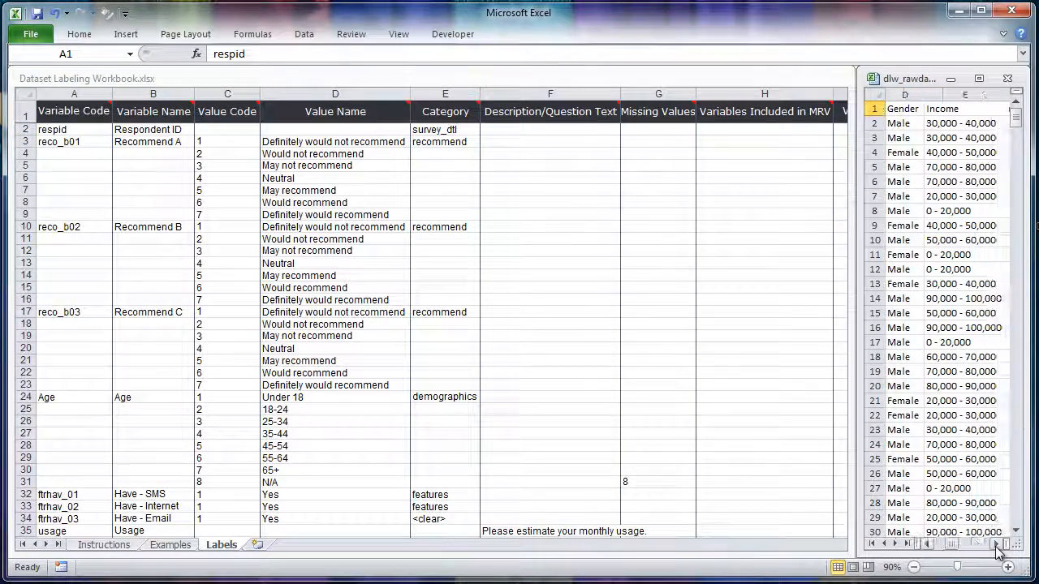
click(1007, 544)
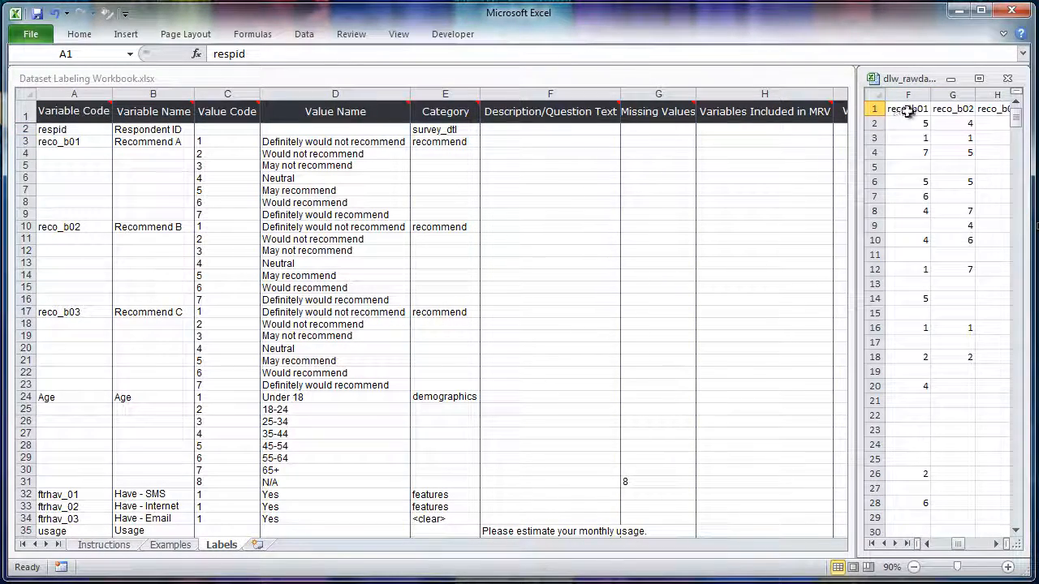
click(908, 107)
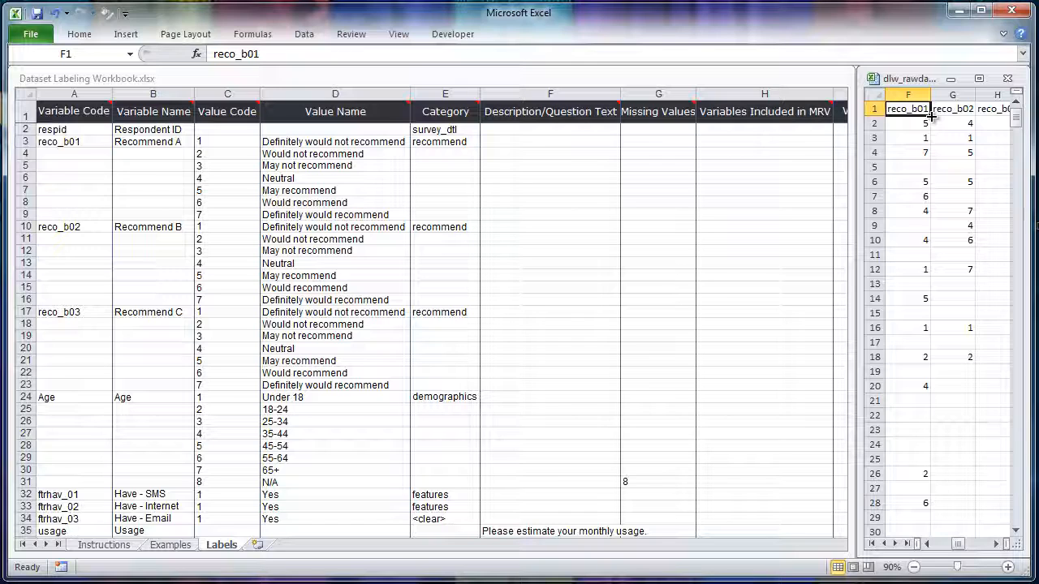
drag(908, 123, 907, 196)
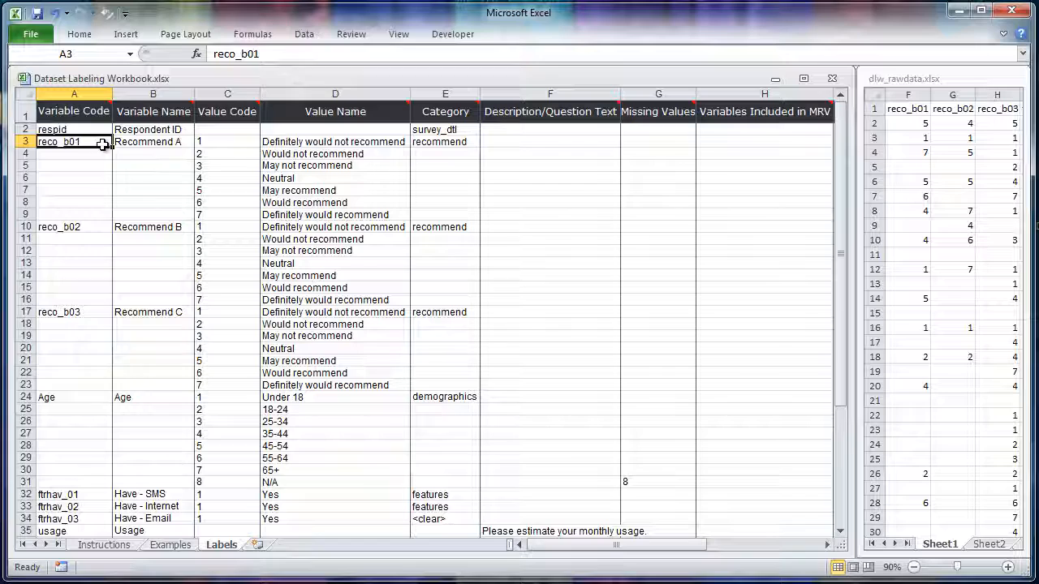
click(153, 142)
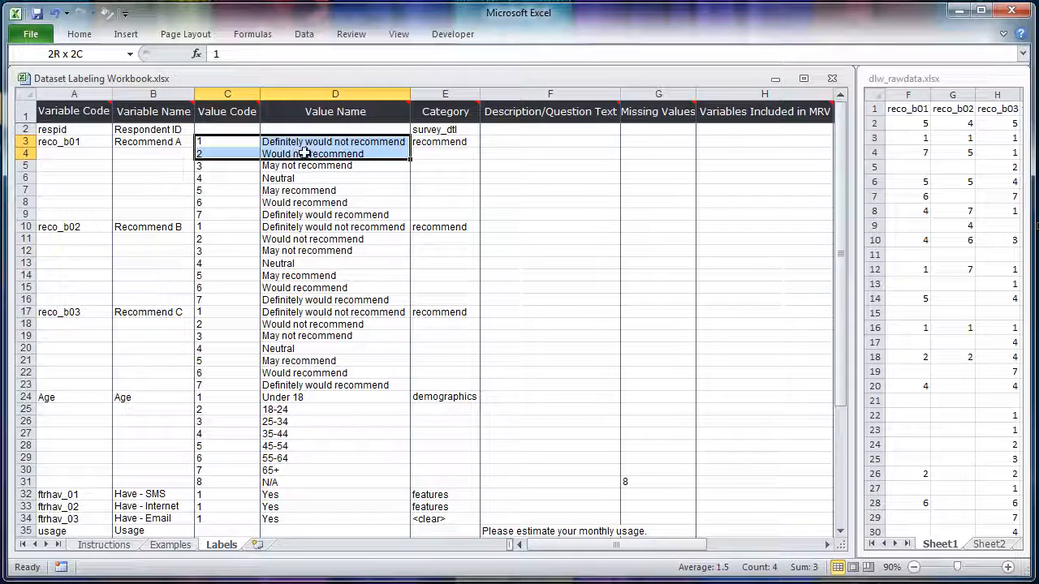
drag(335, 152, 335, 190)
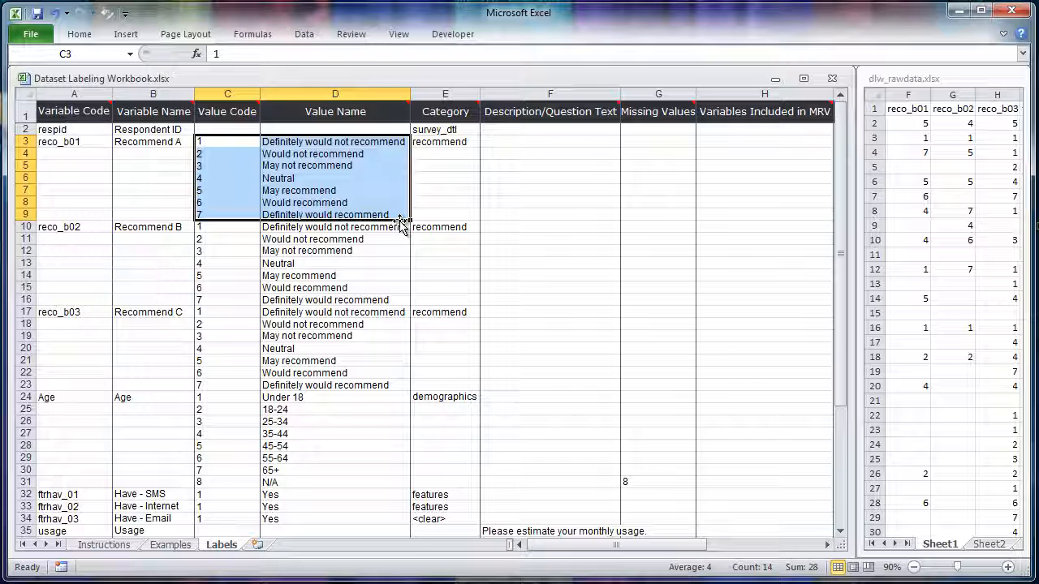
mouse_move(78, 156)
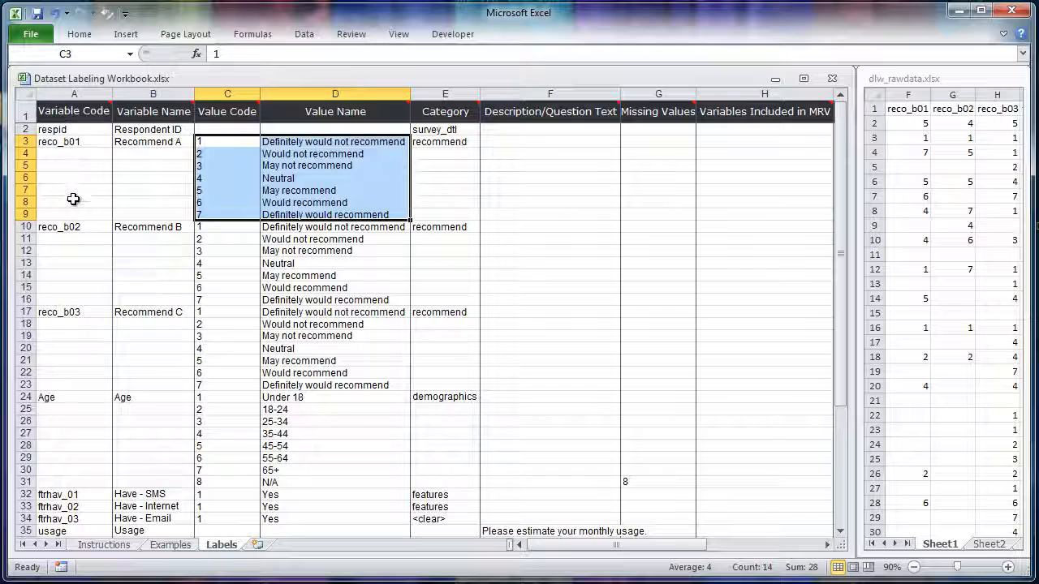
mouse_move(73, 214)
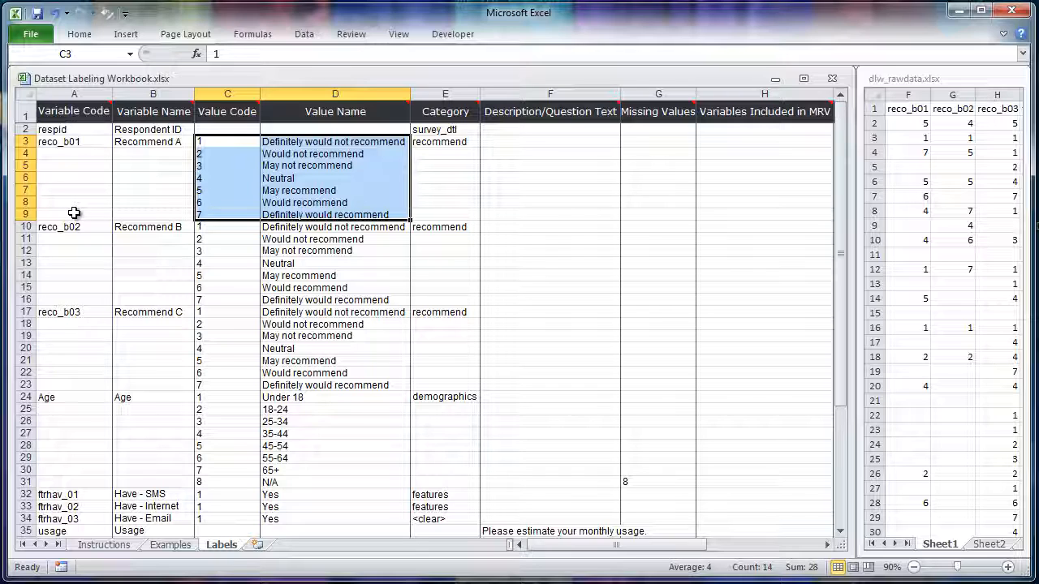
mouse_move(138, 178)
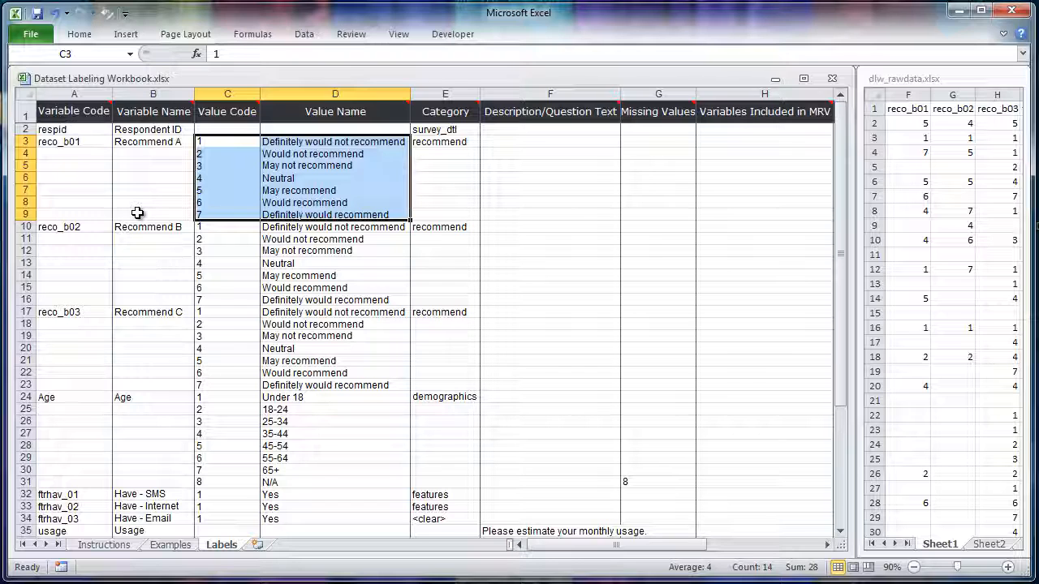
click(152, 228)
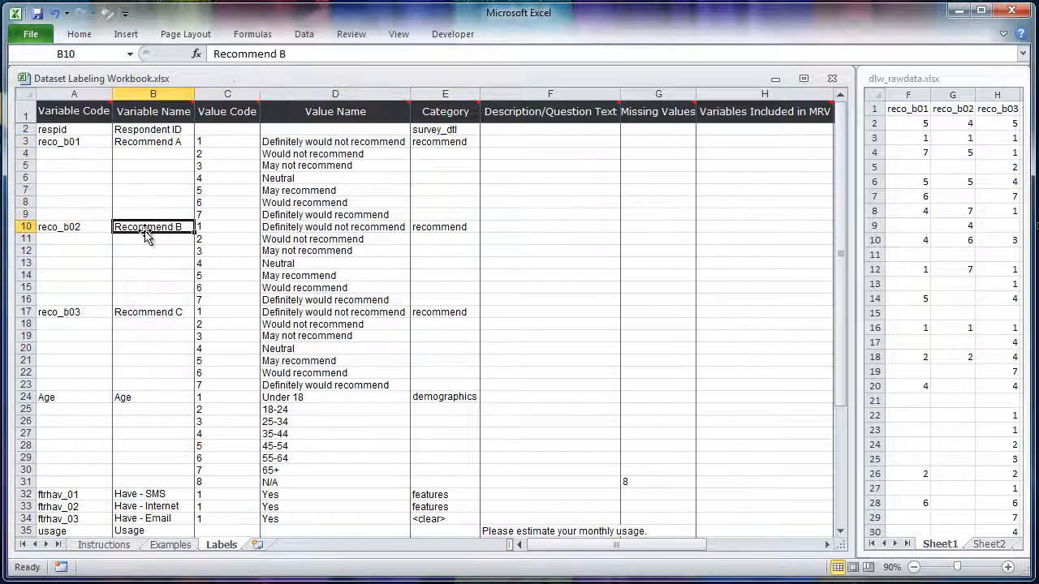
click(153, 312)
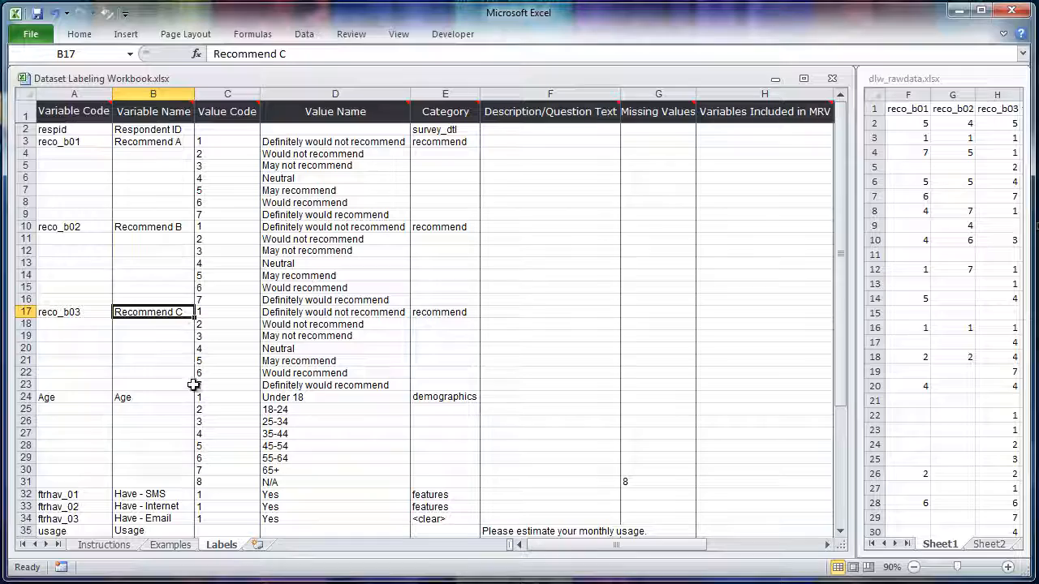
click(153, 396)
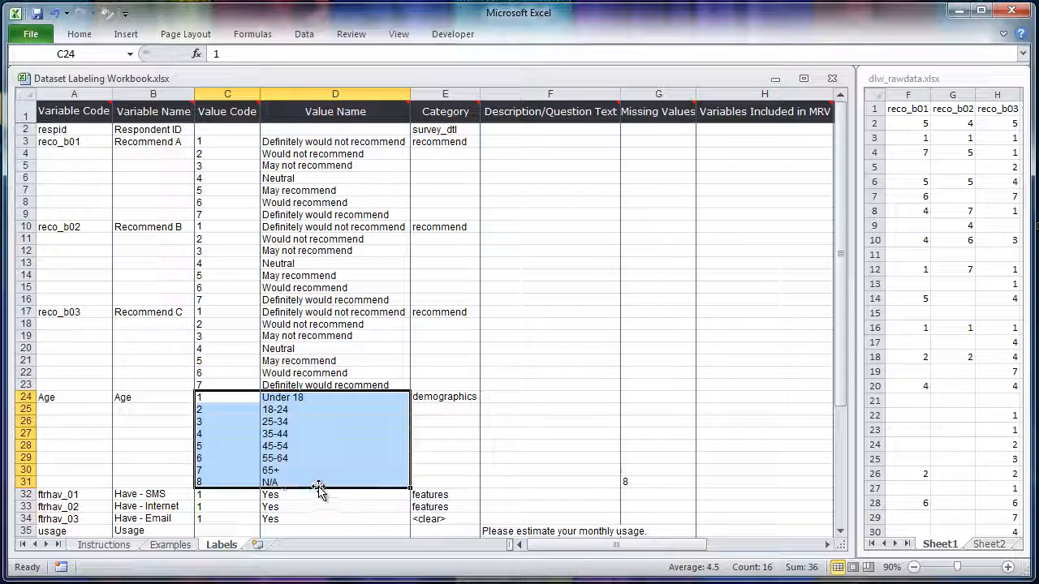
click(322, 482)
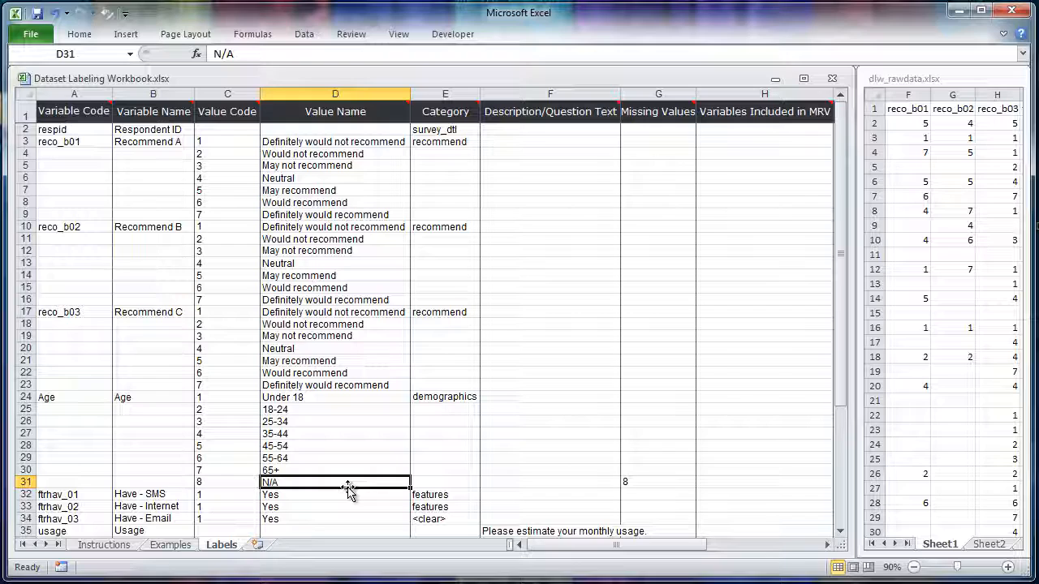
mouse_move(650, 480)
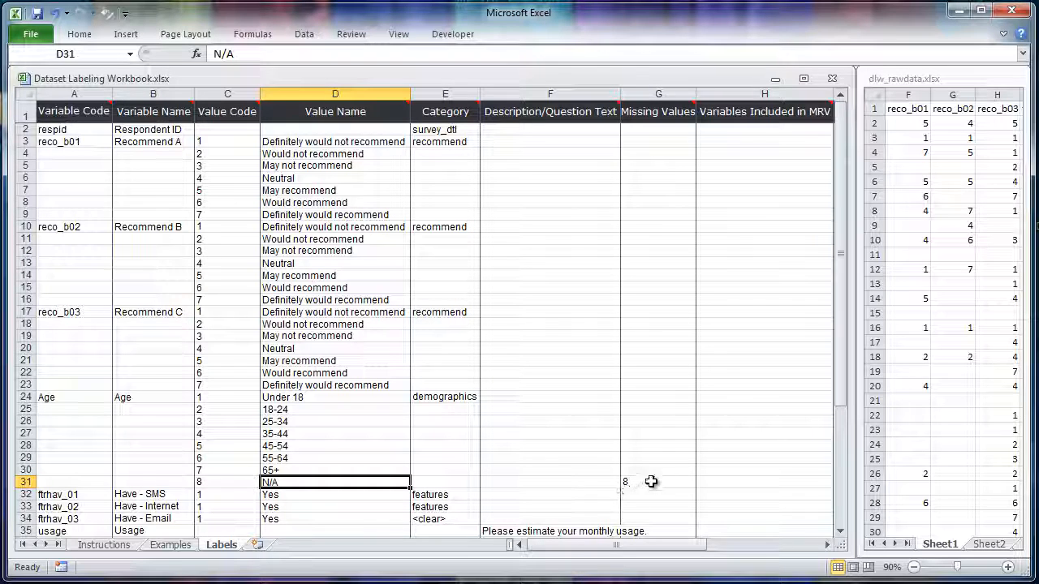
click(659, 480)
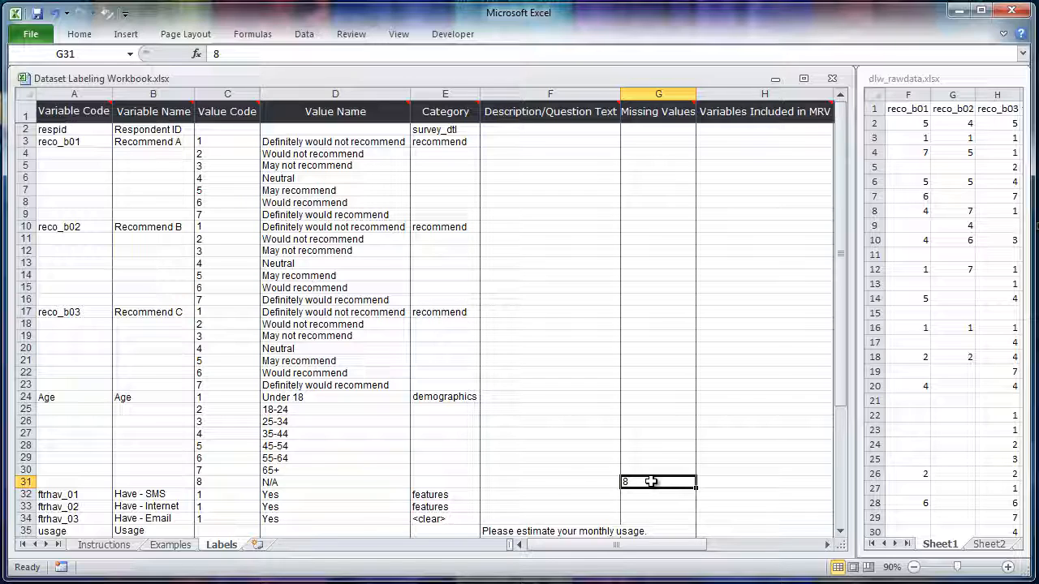
mouse_move(984, 84)
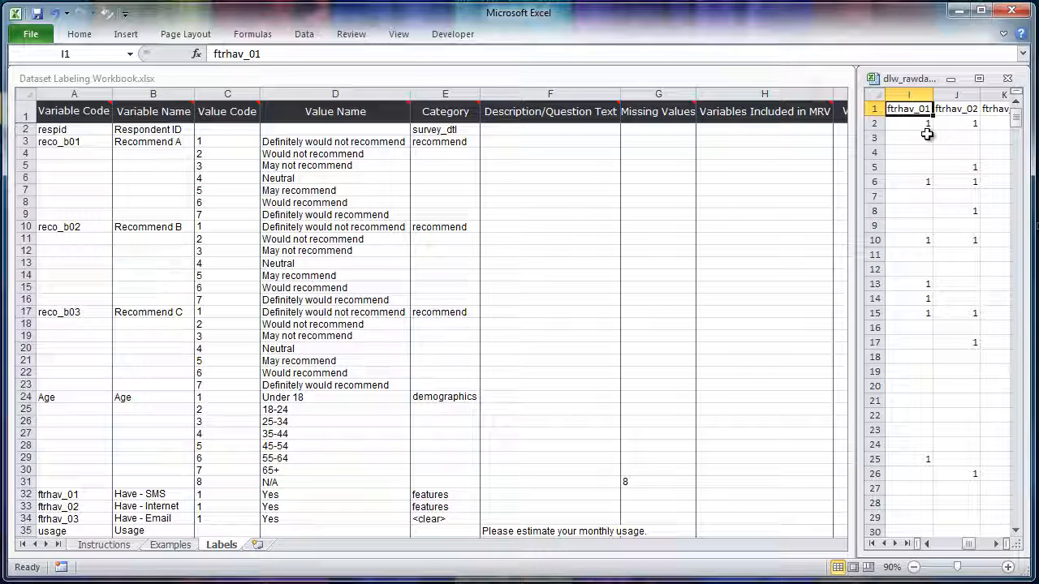
drag(907, 124, 908, 328)
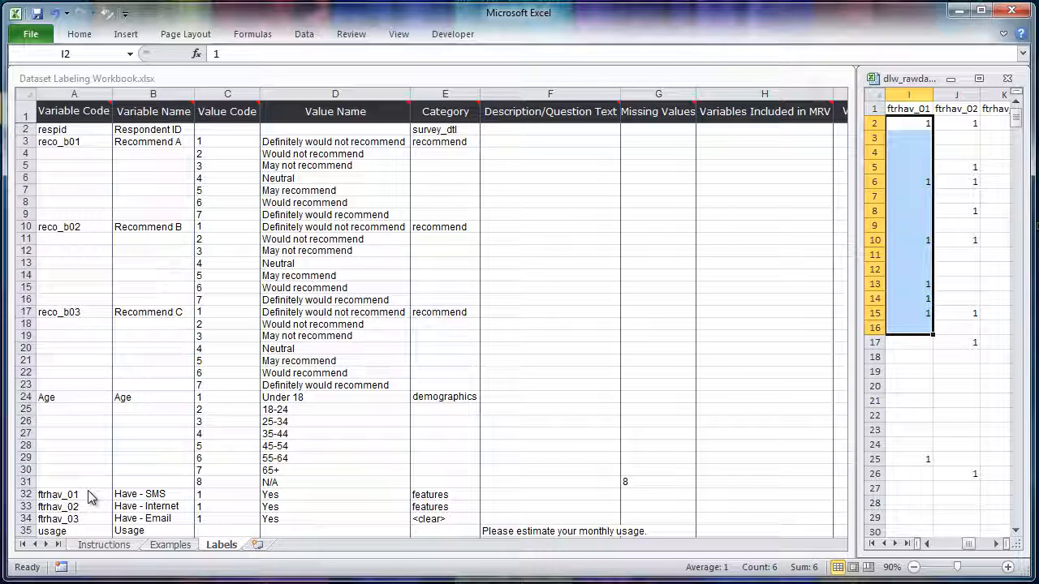
click(657, 482)
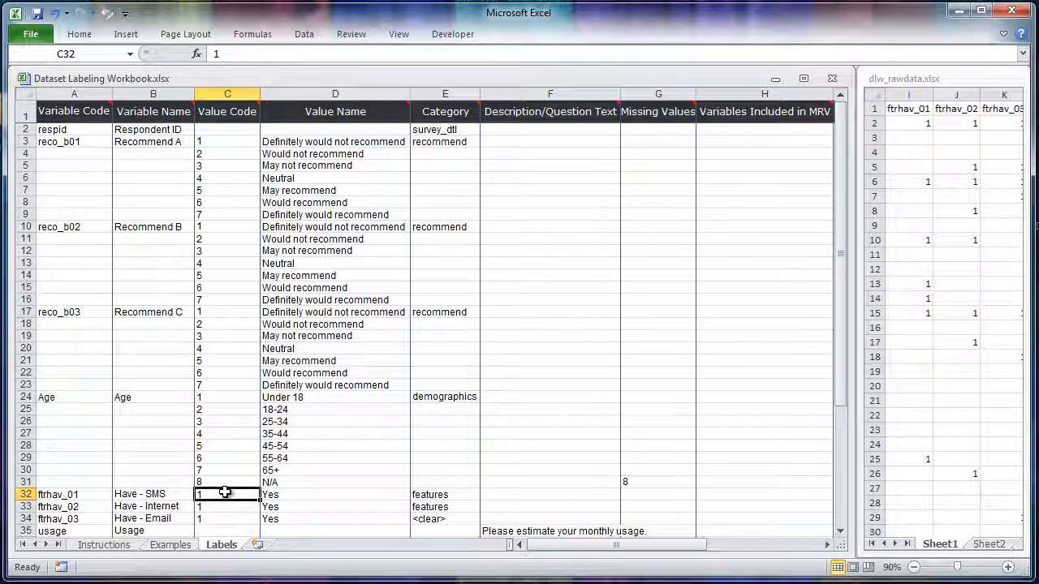
click(335, 493)
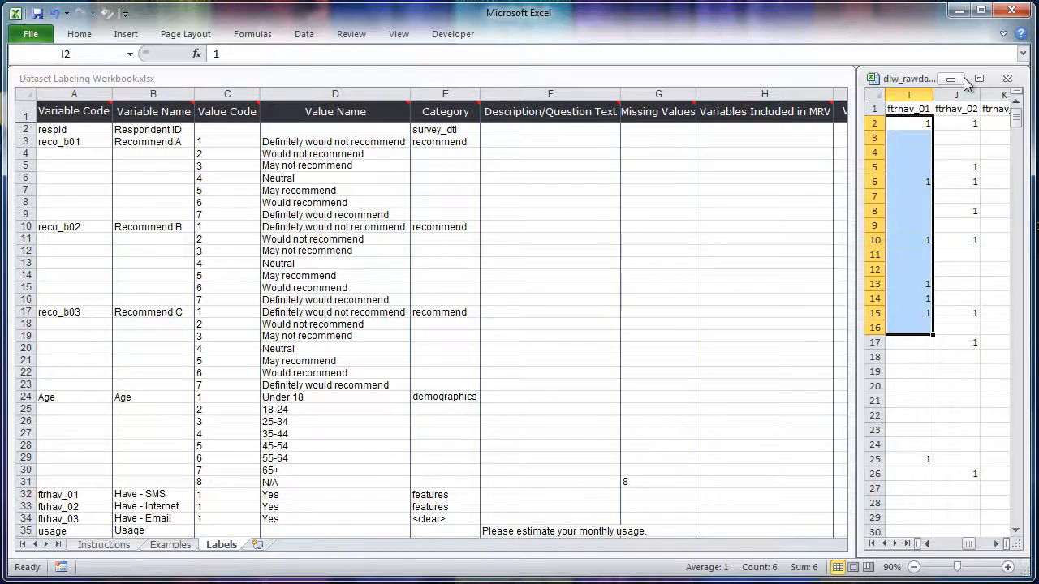
click(993, 546)
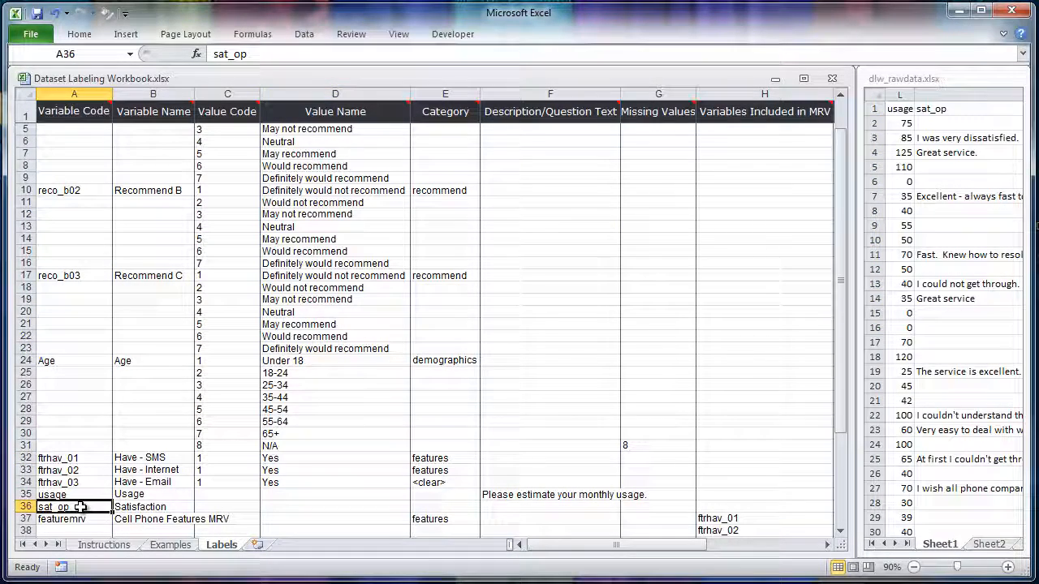
click(152, 506)
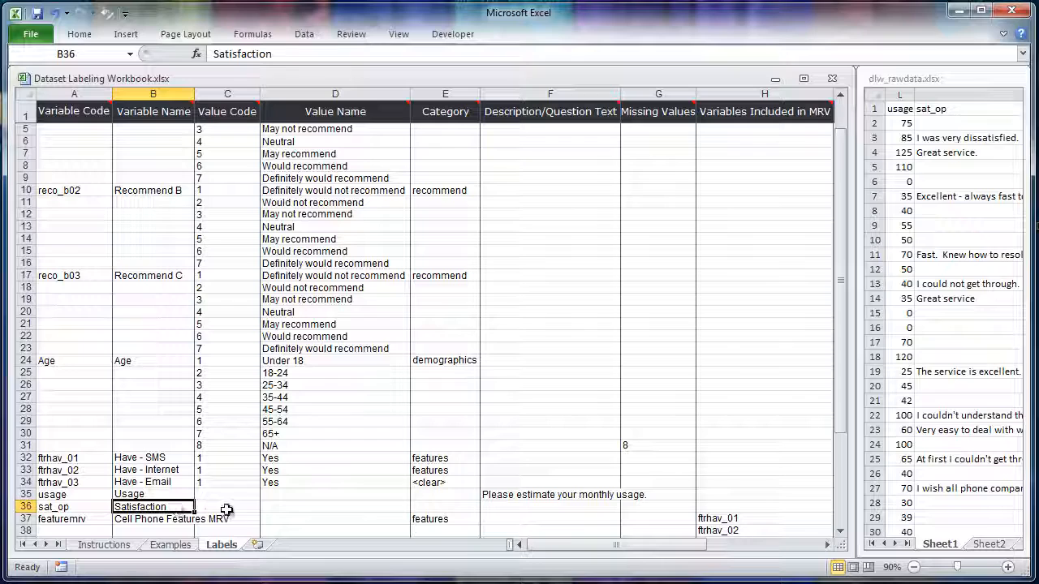
mouse_move(324, 508)
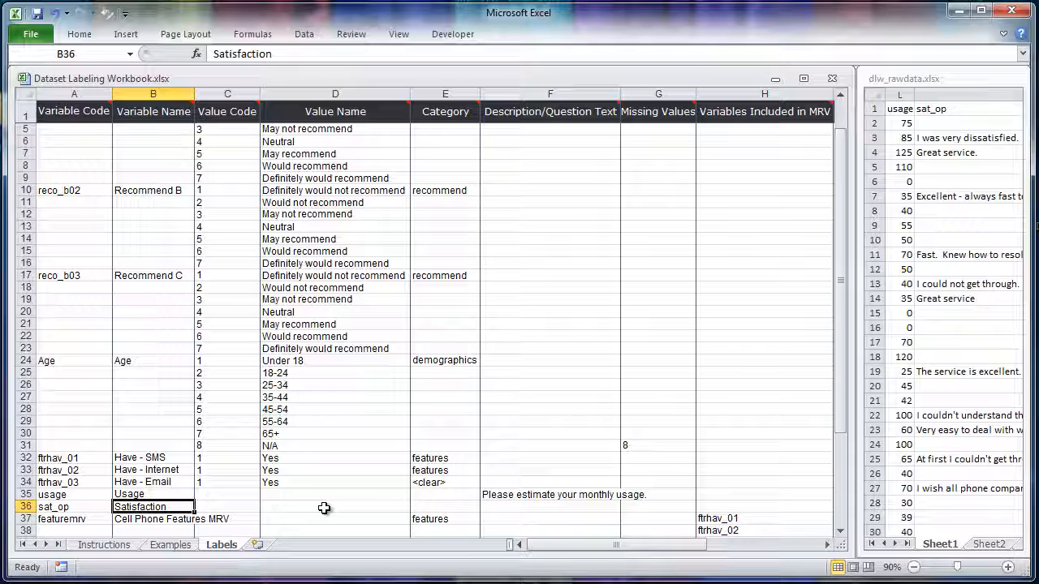
mouse_move(474, 331)
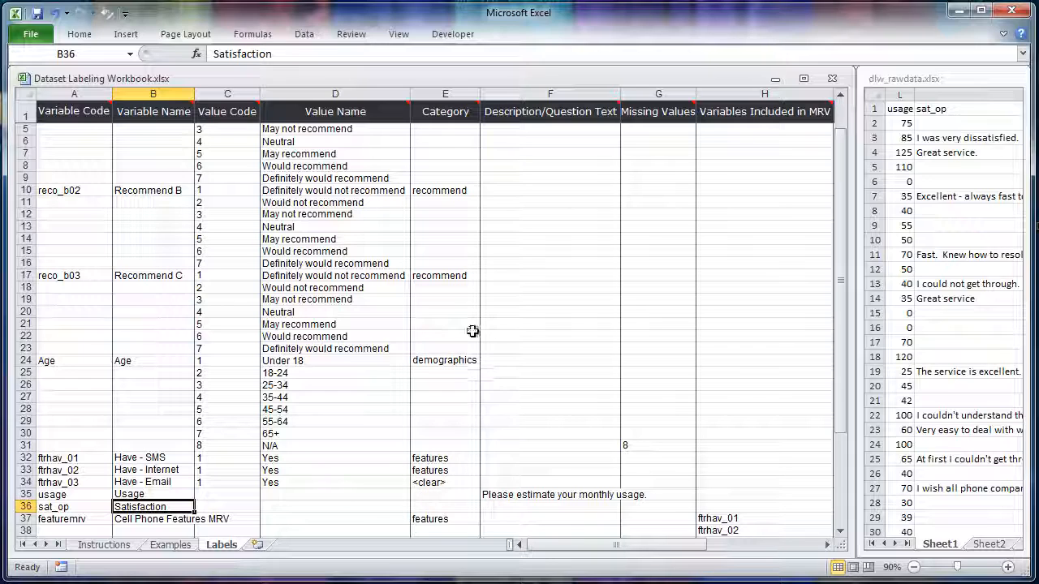
mouse_move(456, 474)
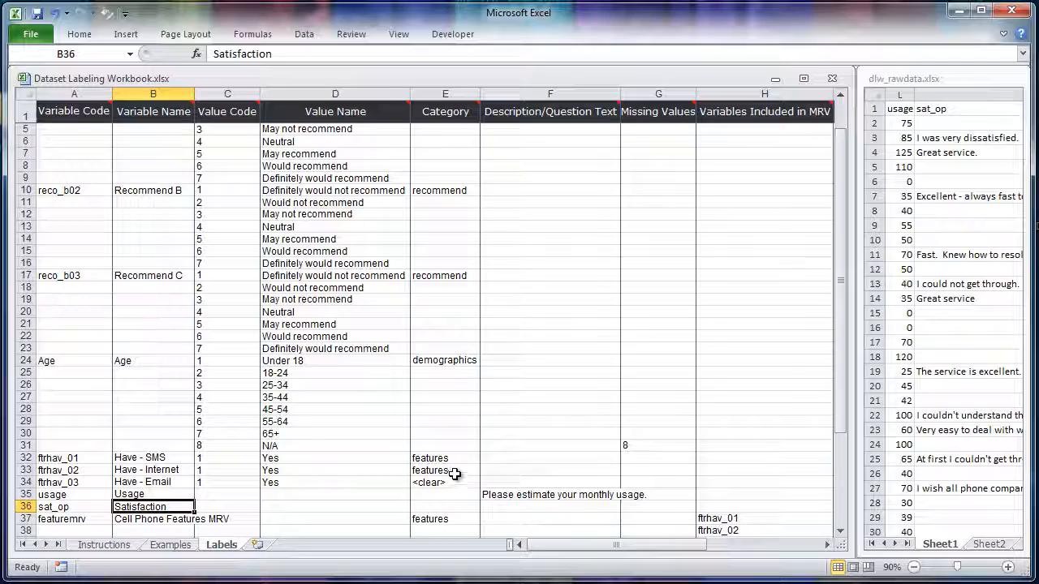
click(445, 470)
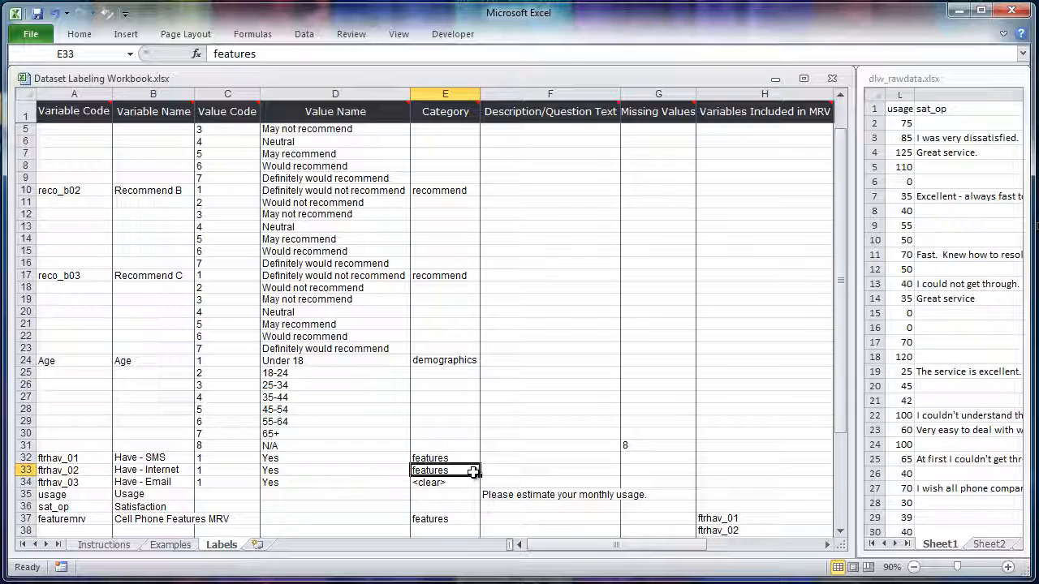
click(445, 482)
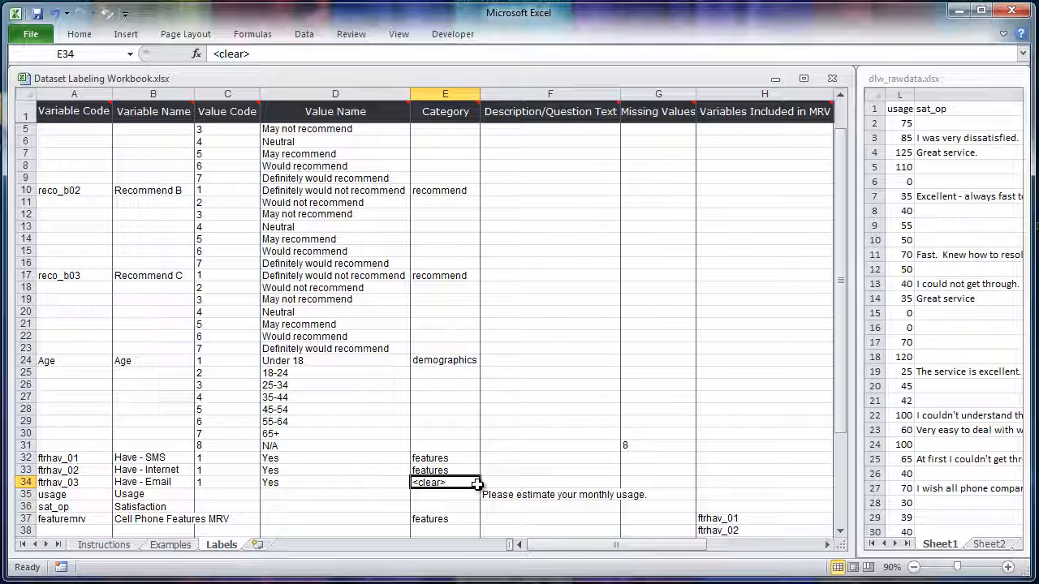
mouse_move(604, 496)
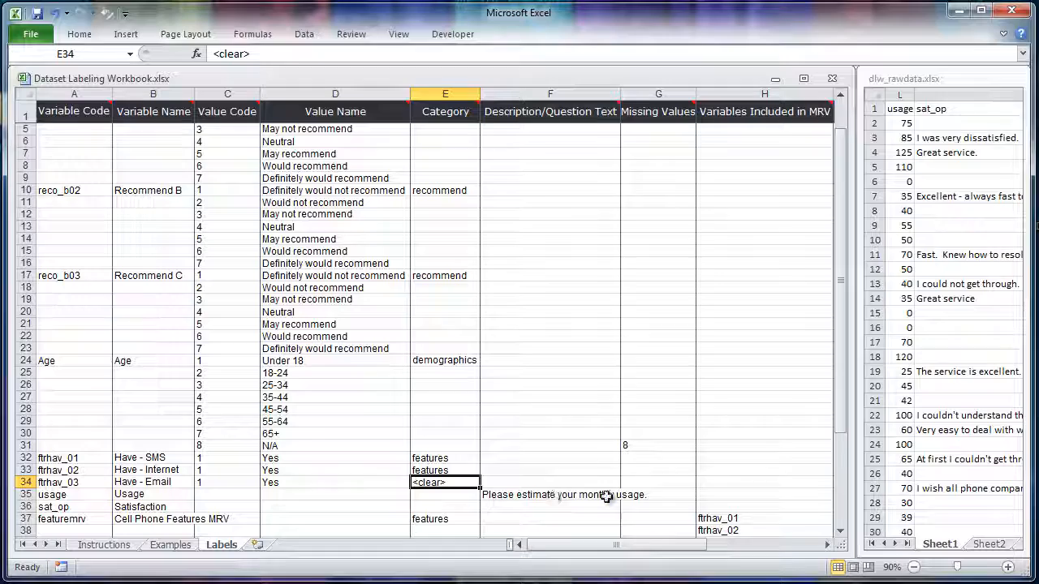
click(549, 493)
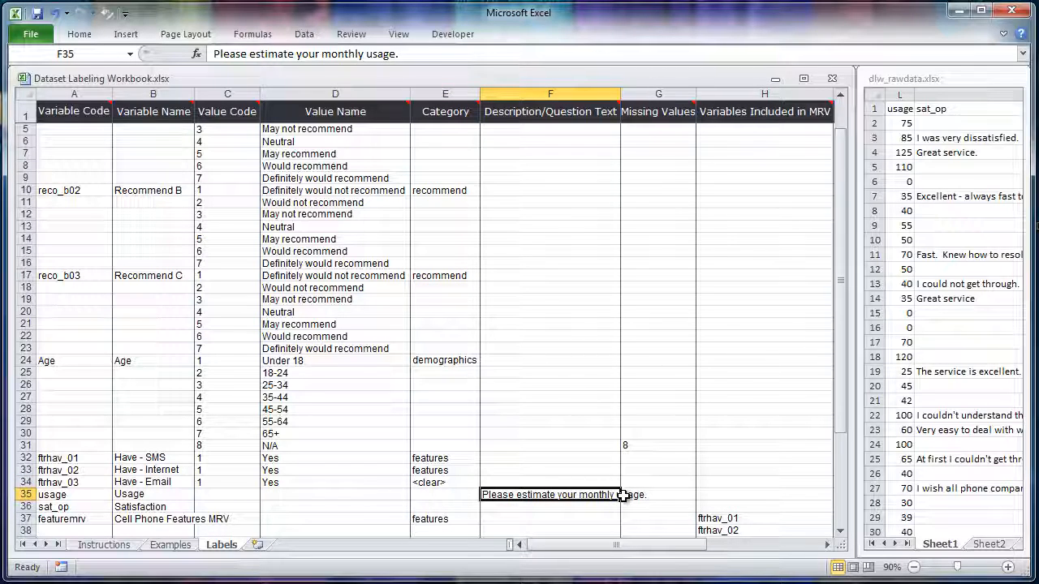
mouse_move(625, 487)
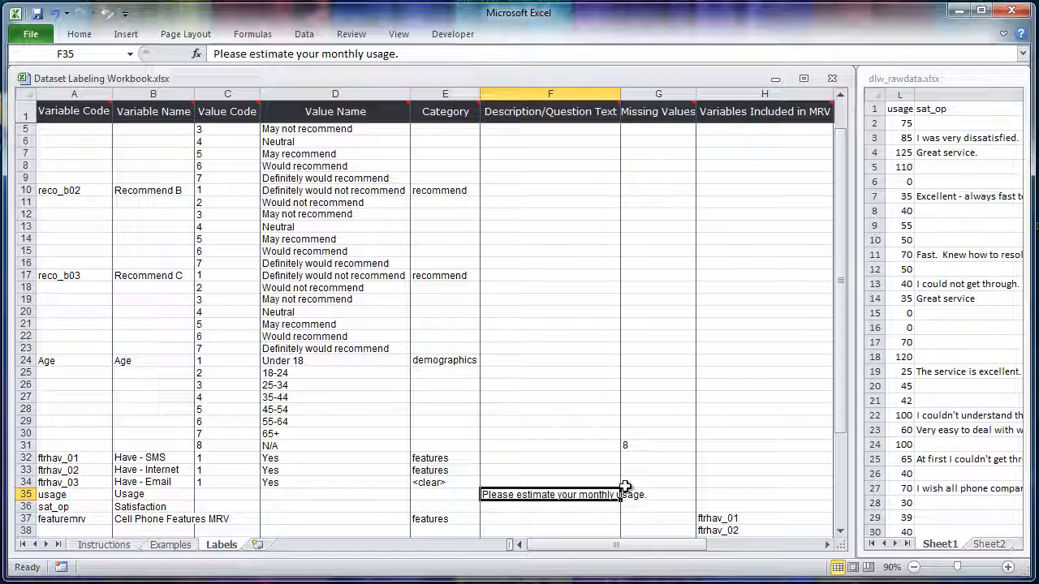
scroll(right, 3)
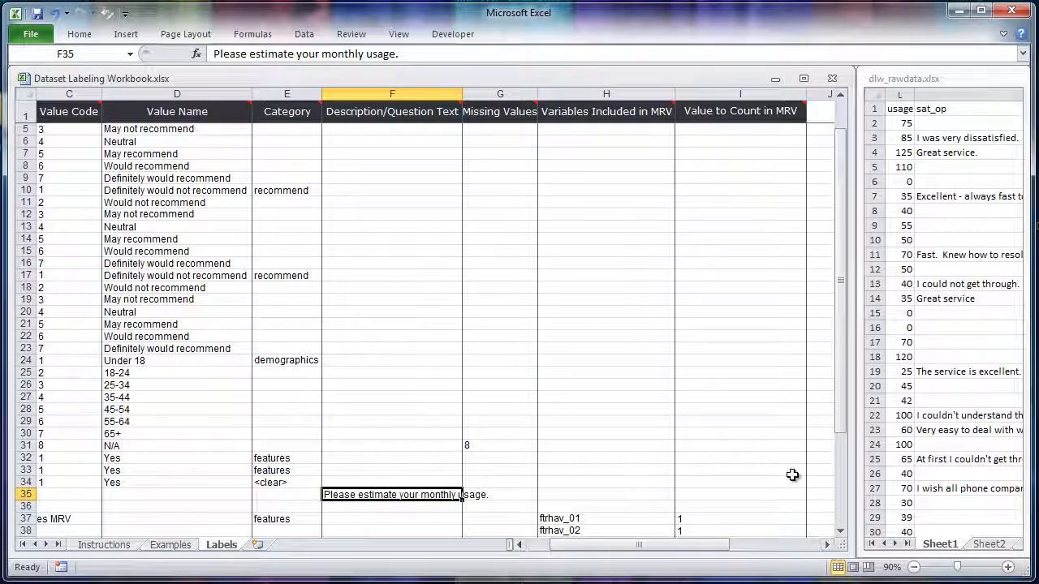
scroll(down, 3)
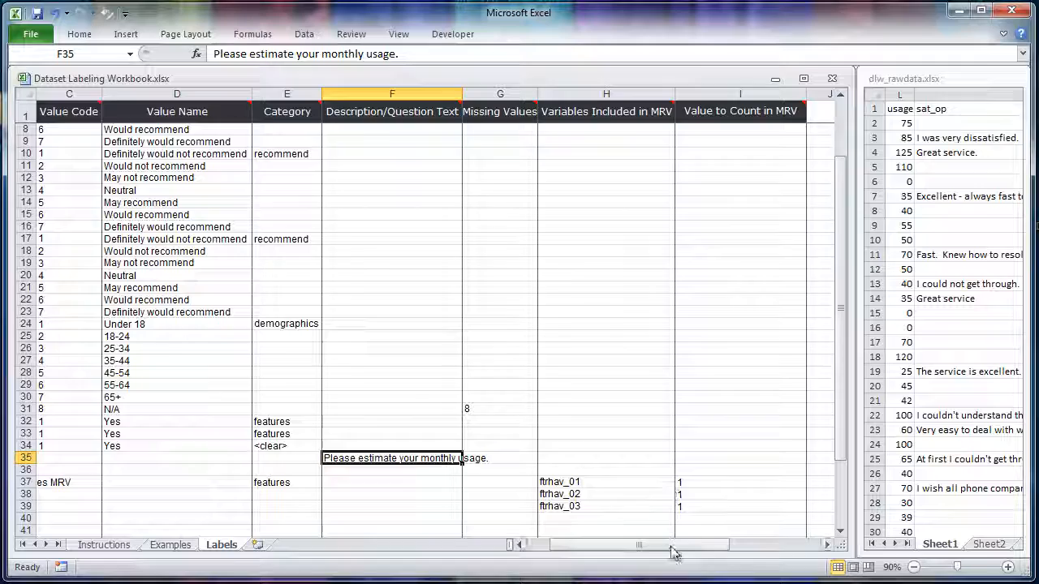
scroll(left, 3)
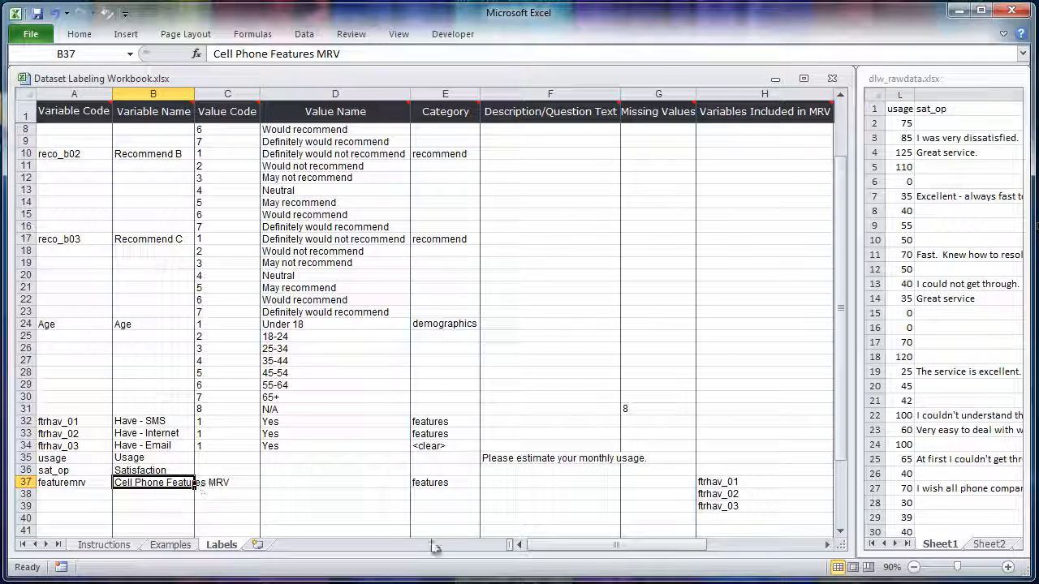
scroll(right, 3)
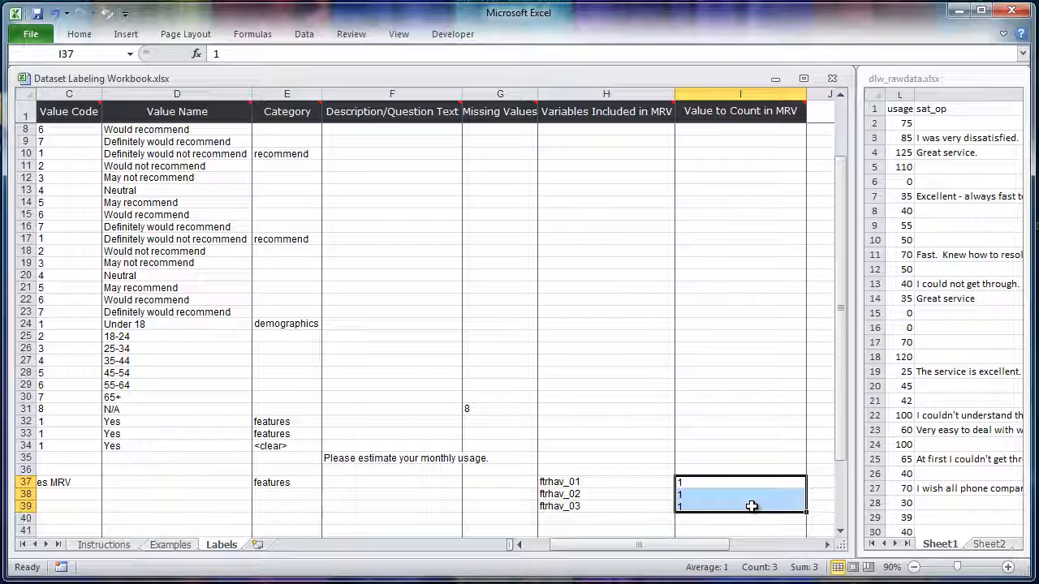
mouse_move(402, 428)
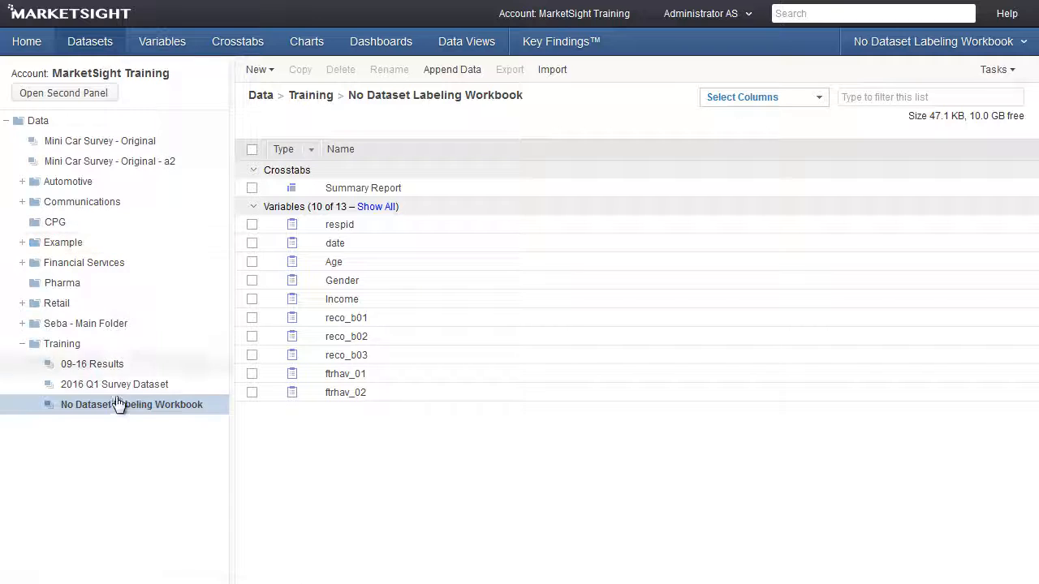
- In the dataset's Properties, choose Dataset Labeling Workbook.xlsx as the replacement labels file
right_click(131, 404)
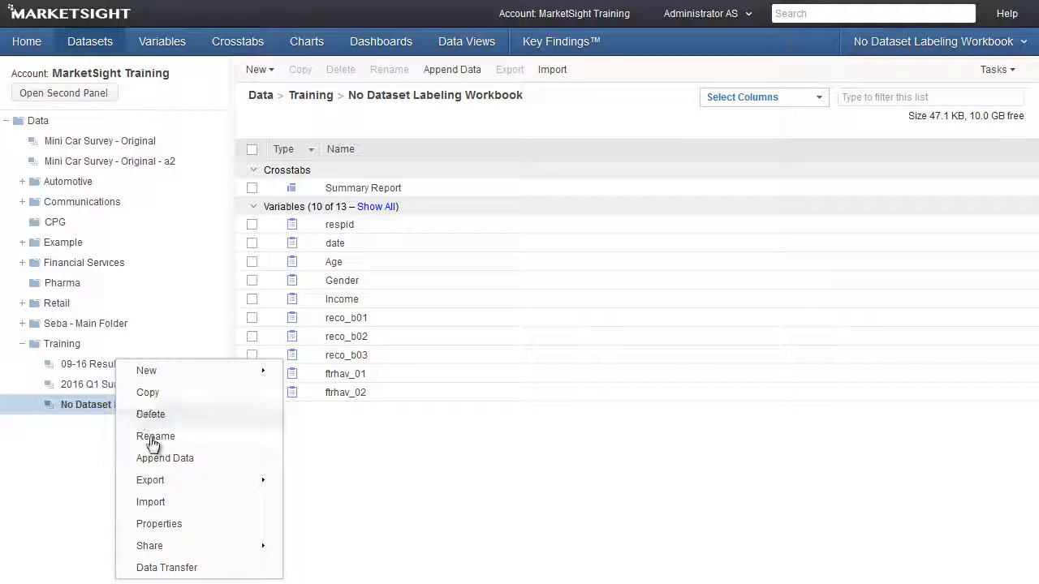
click(156, 435)
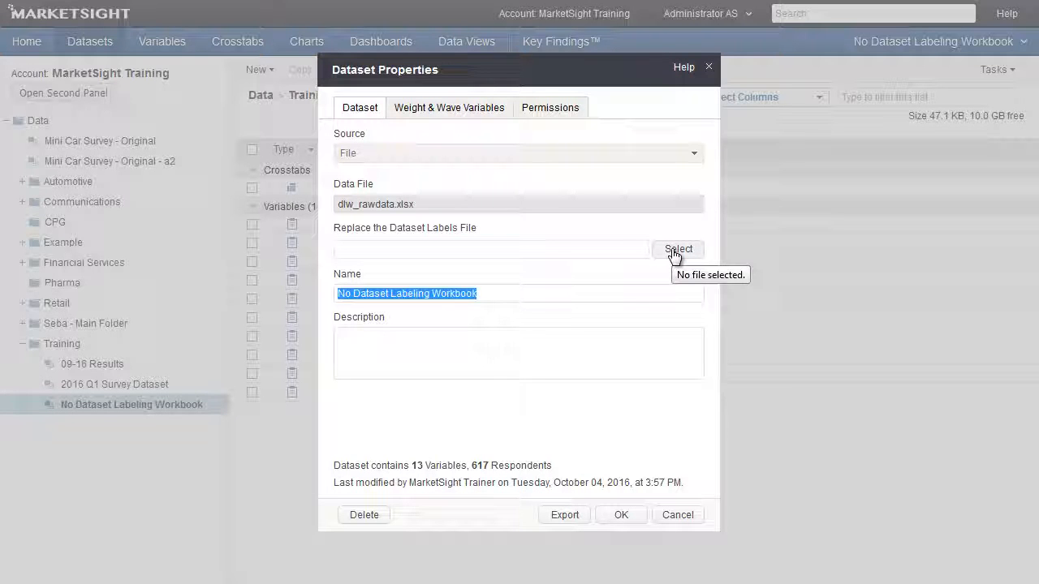
click(678, 250)
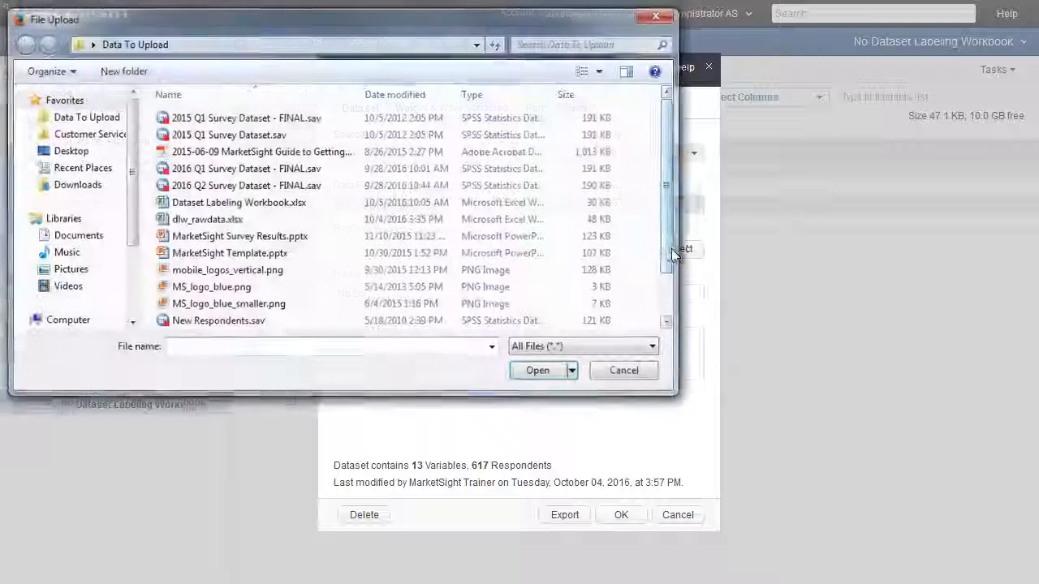
click(239, 201)
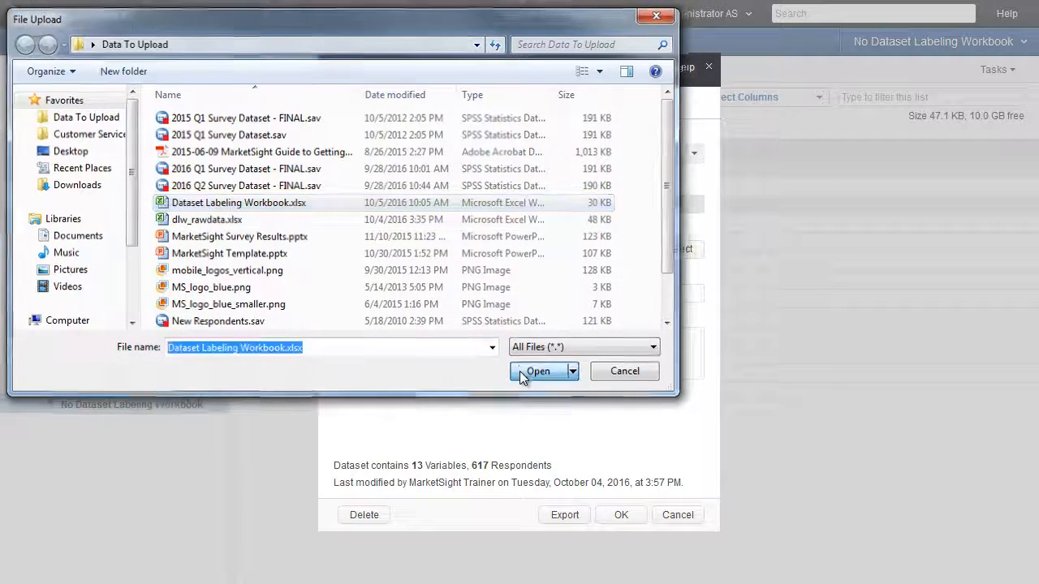
click(537, 370)
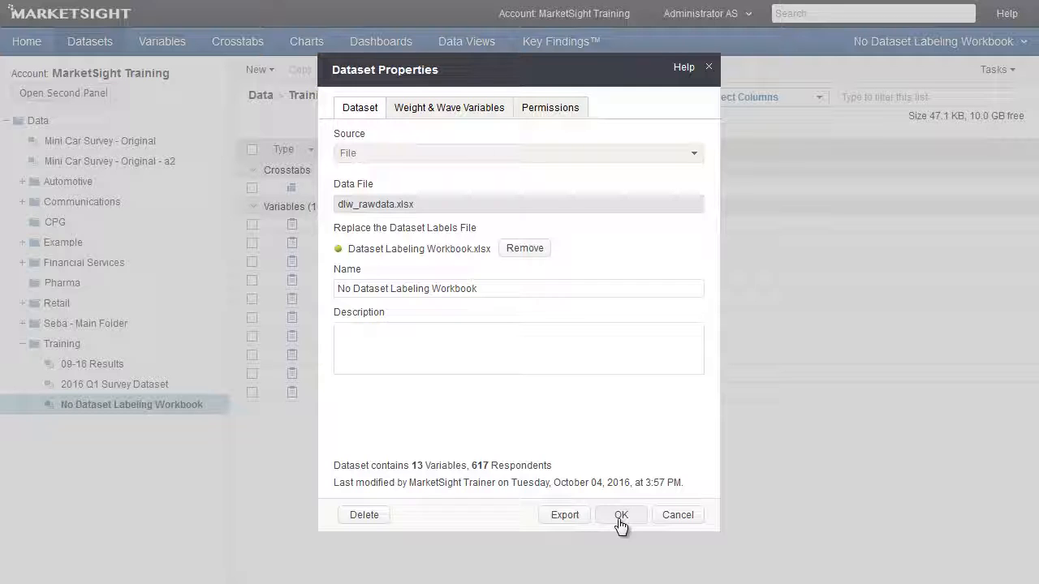
- Apply the new labels file and acknowledge the Updates Completed message
click(620, 515)
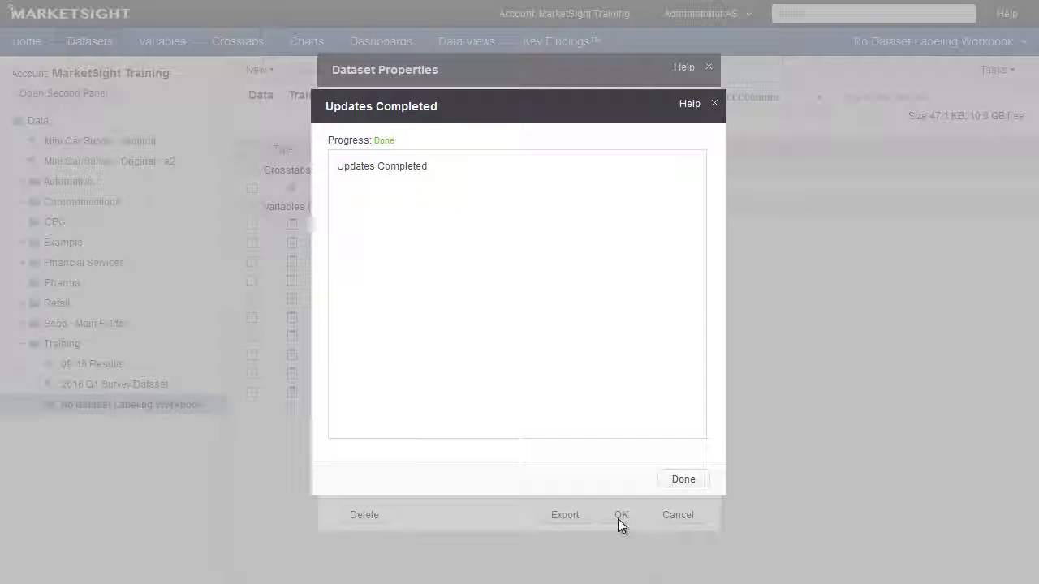
click(681, 479)
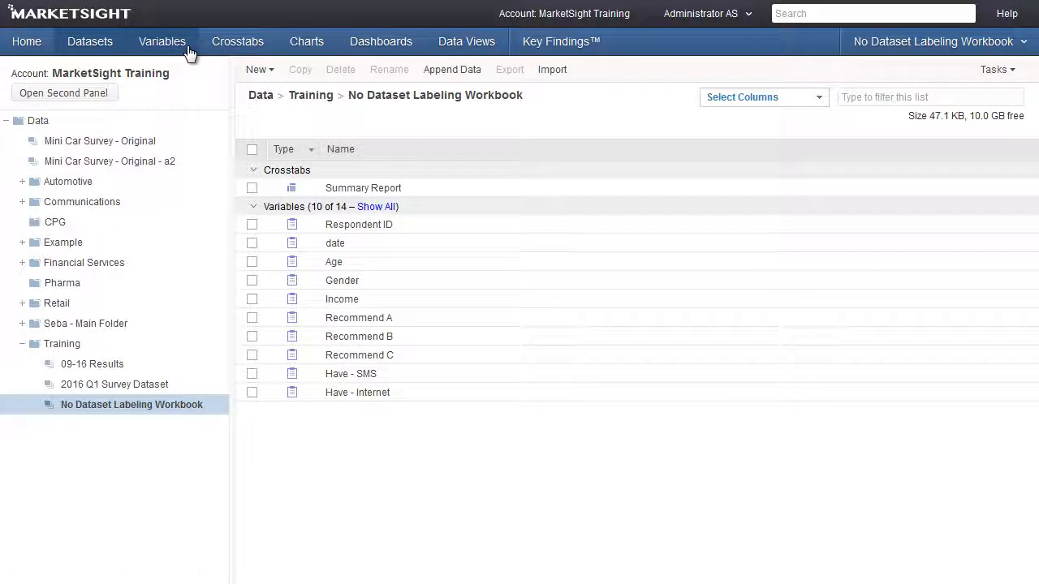
- Show the Variables list grouped into recommend, demographics, features and Uncategorized
click(163, 43)
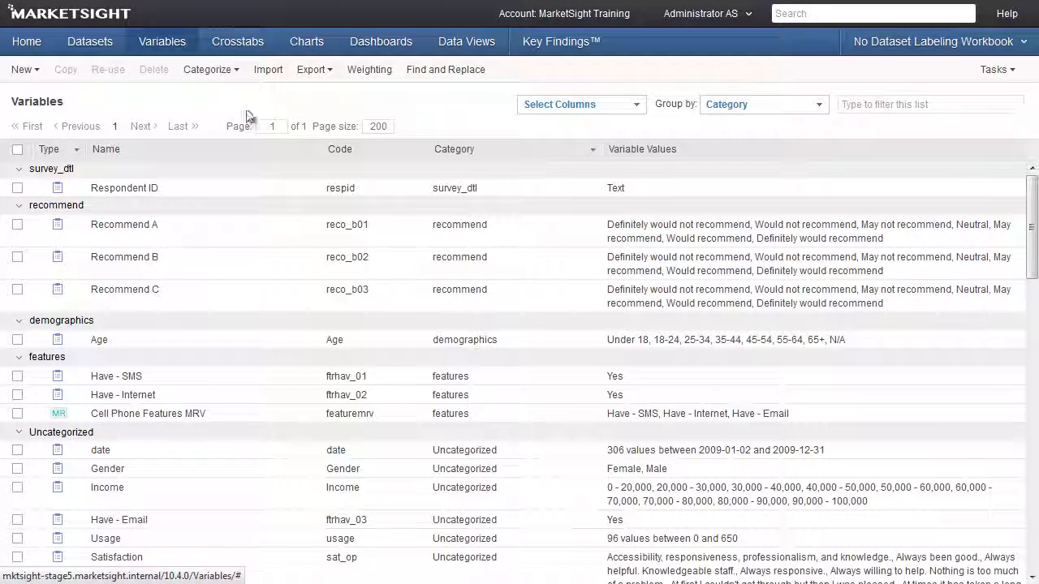
mouse_move(268, 318)
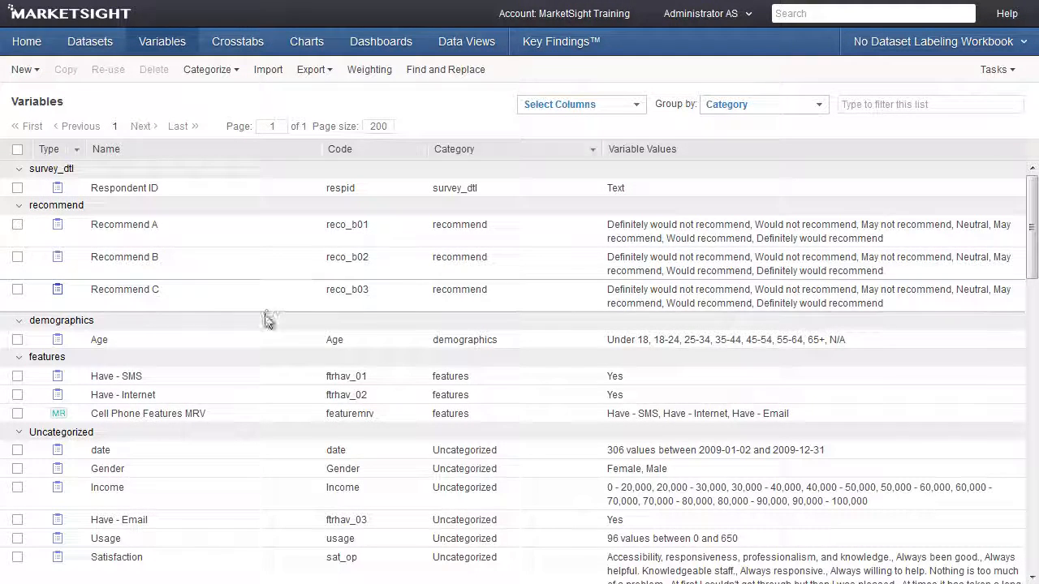
mouse_move(268, 341)
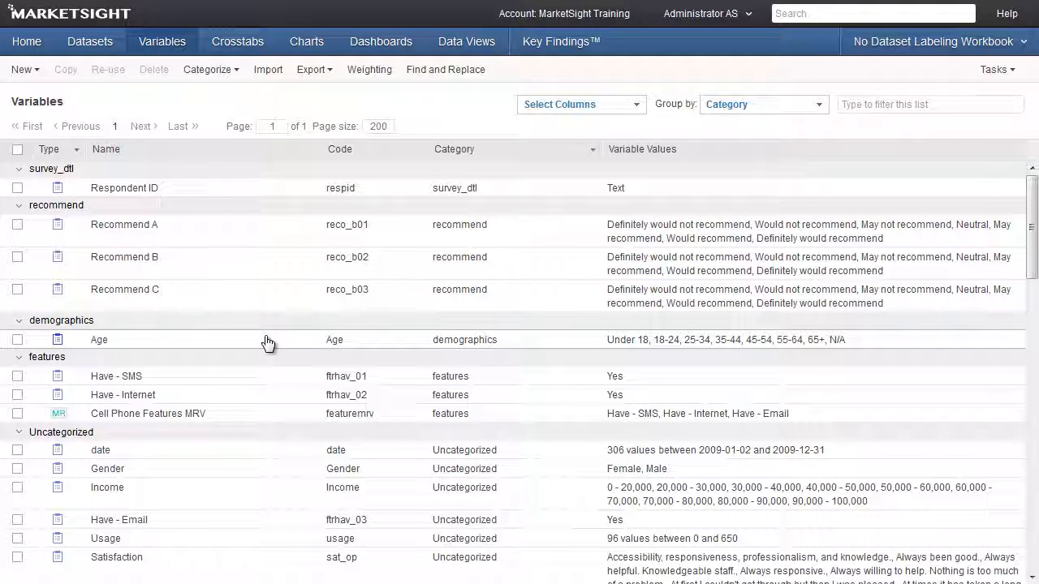
mouse_move(201, 233)
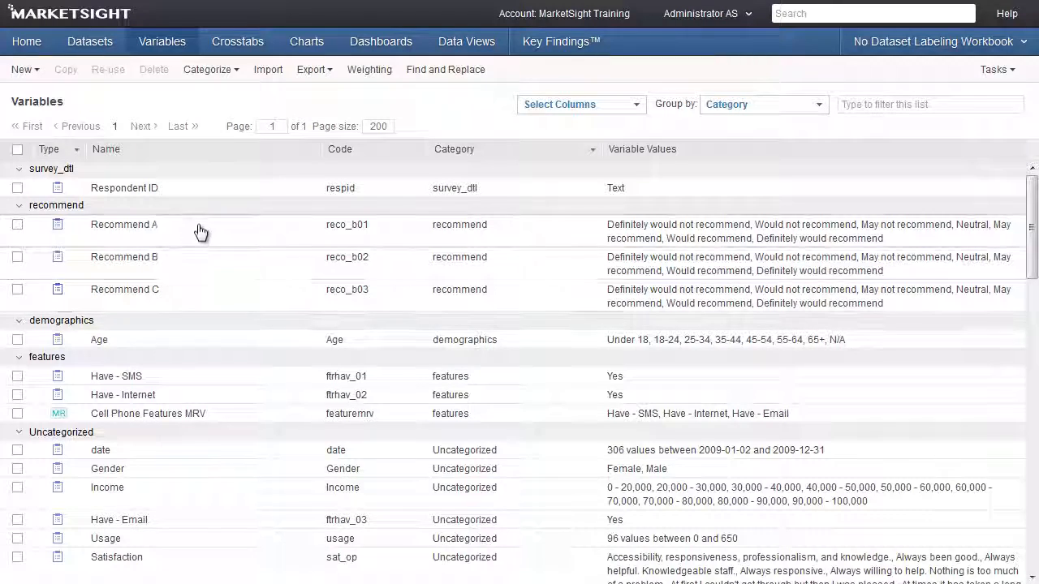
mouse_move(202, 260)
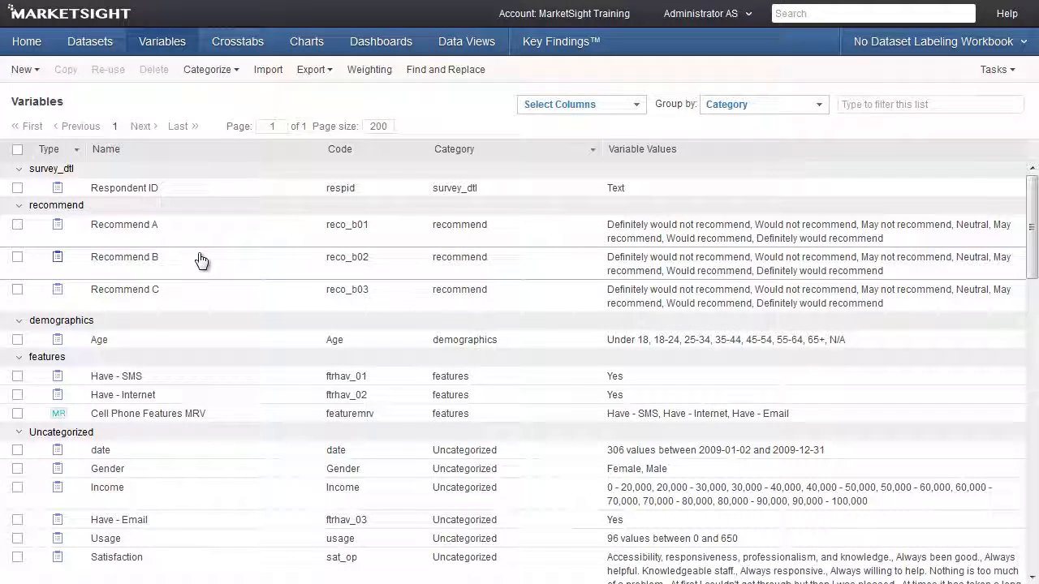
mouse_move(649, 289)
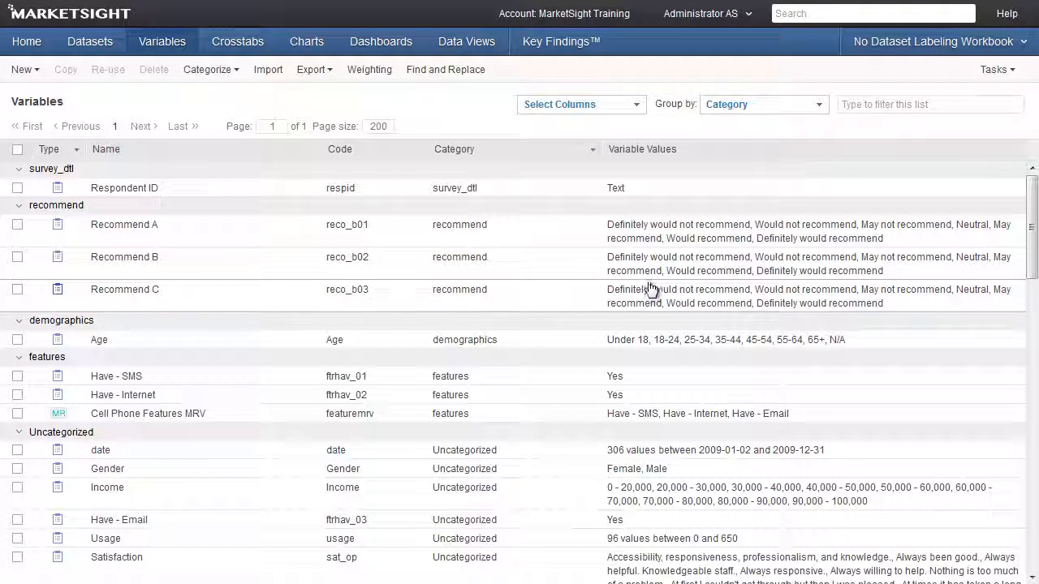
mouse_move(681, 295)
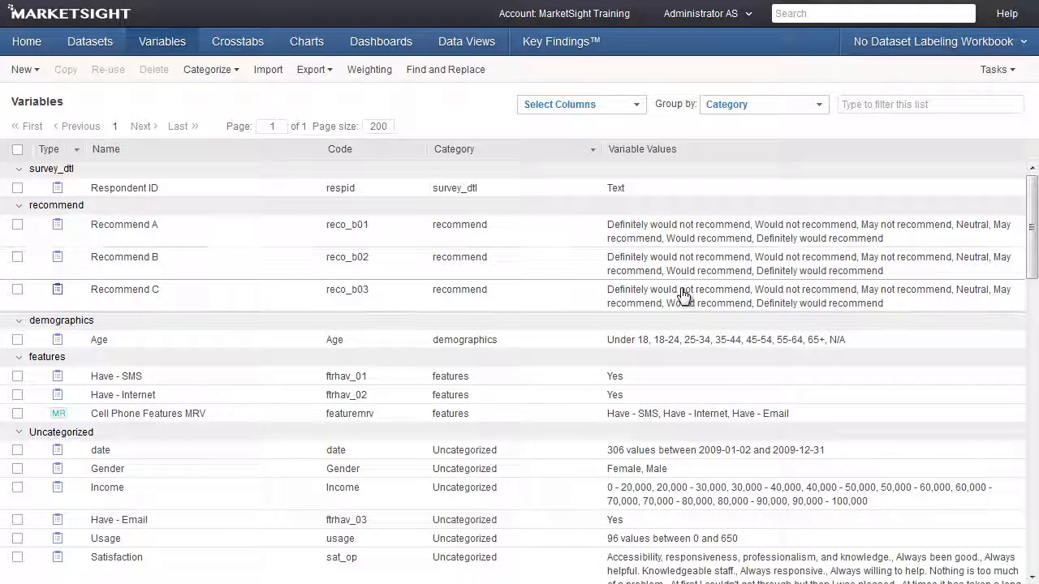